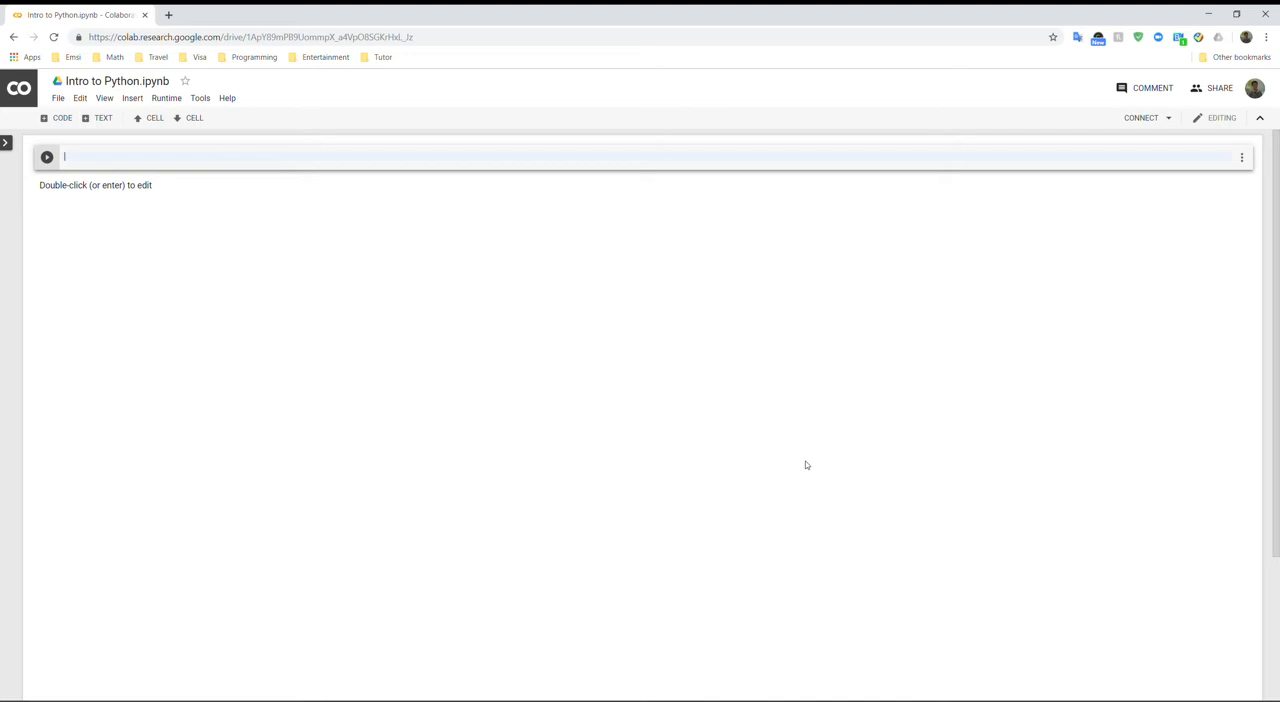
{"action": "mouse_move", "coordinate": [726, 421]}
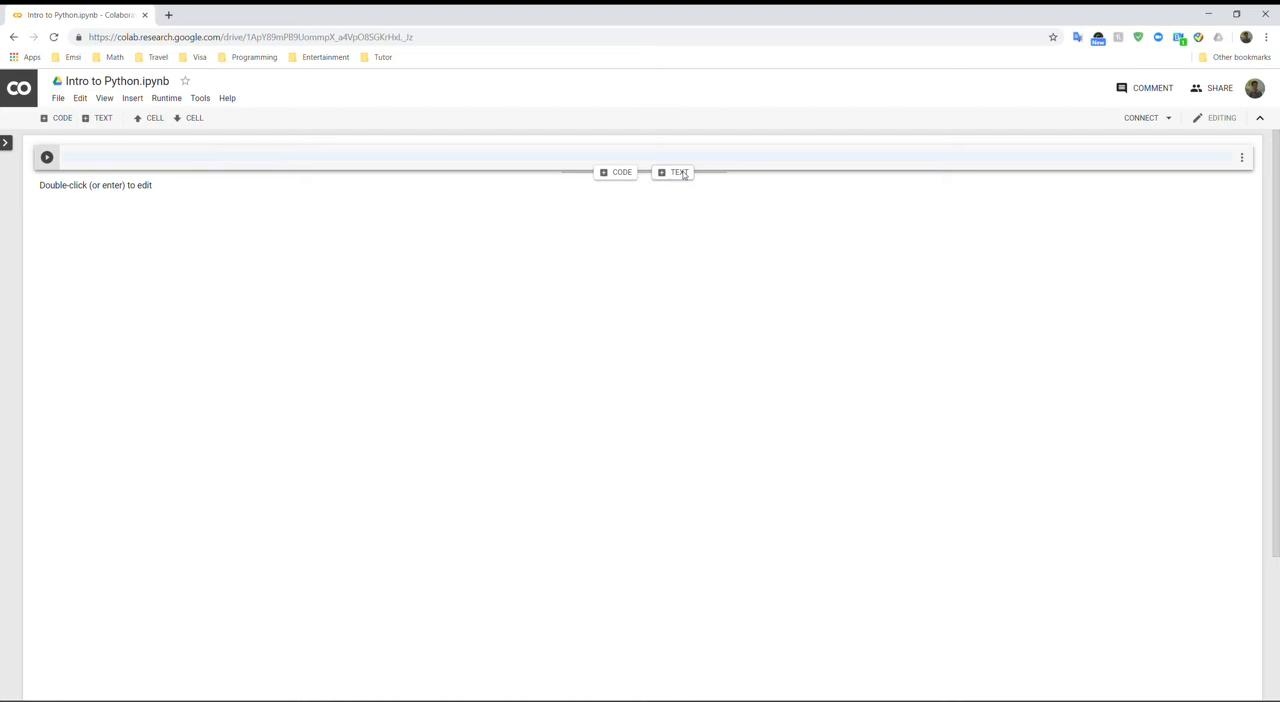
Step: Show the notebook's table of contents in the side panel
{"action": "left_click", "coordinate": [6, 143]}
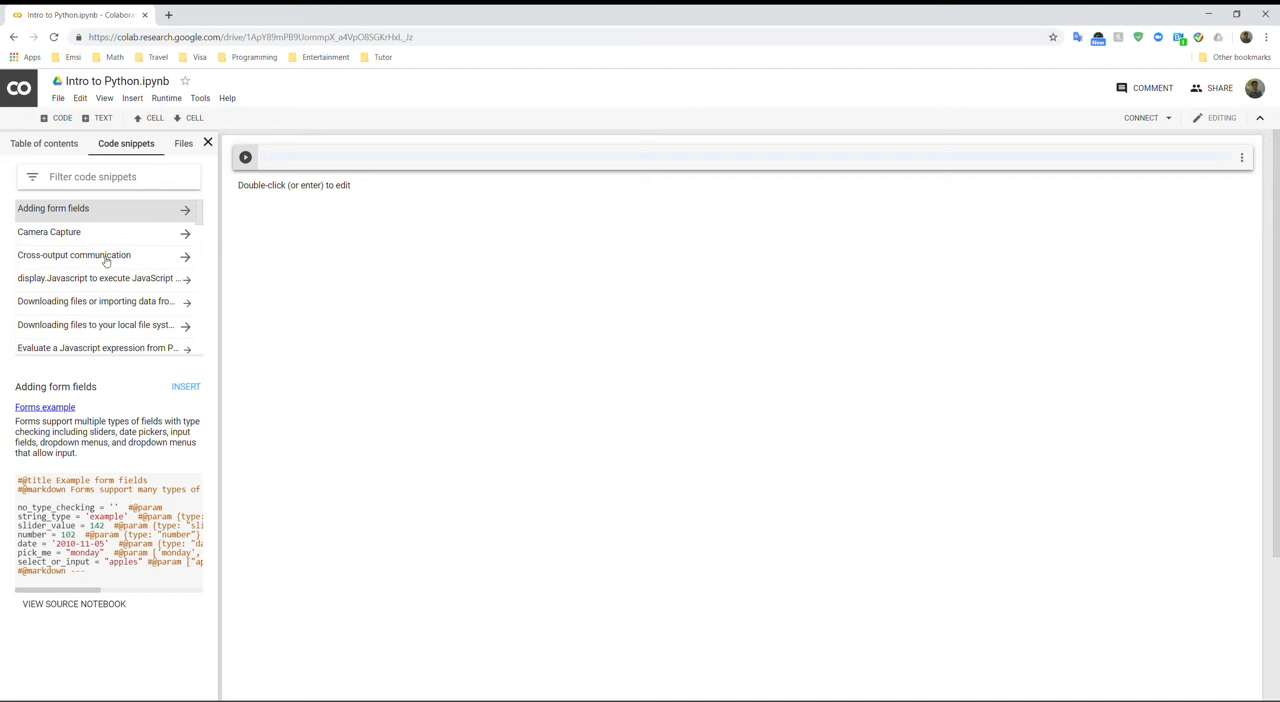
{"action": "left_click", "coordinate": [44, 143]}
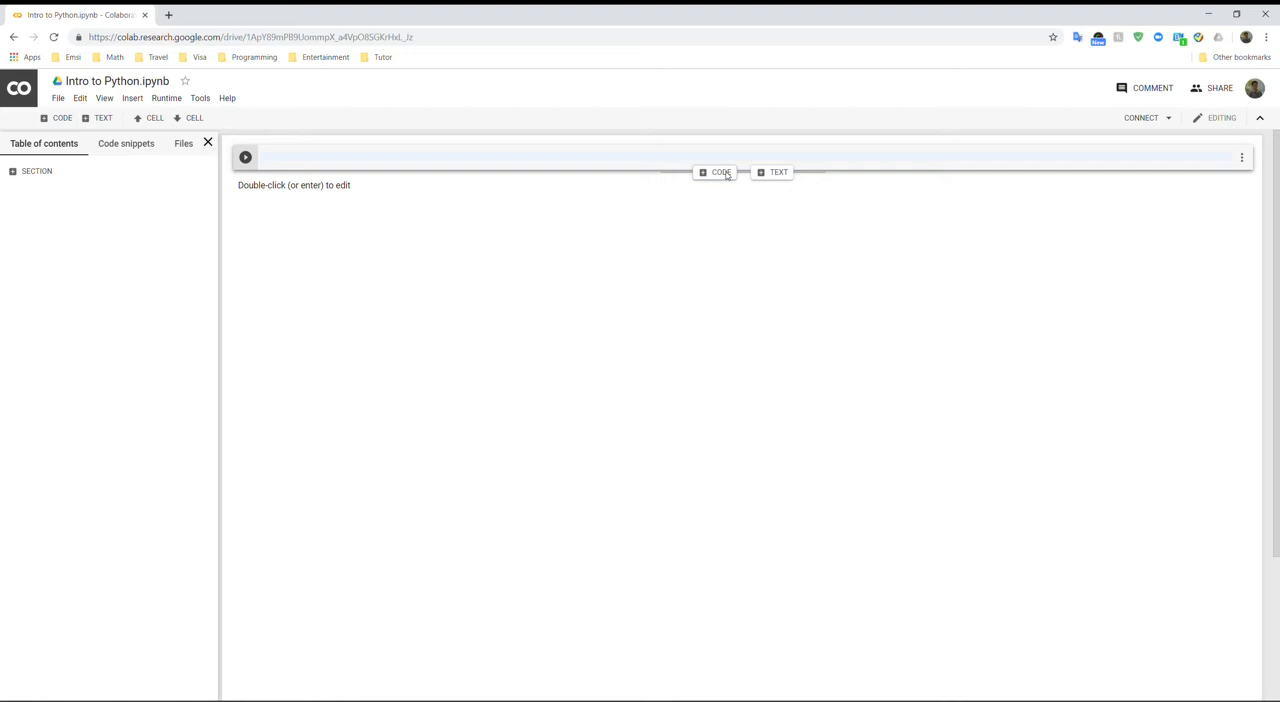
{"action": "mouse_move", "coordinate": [769, 178]}
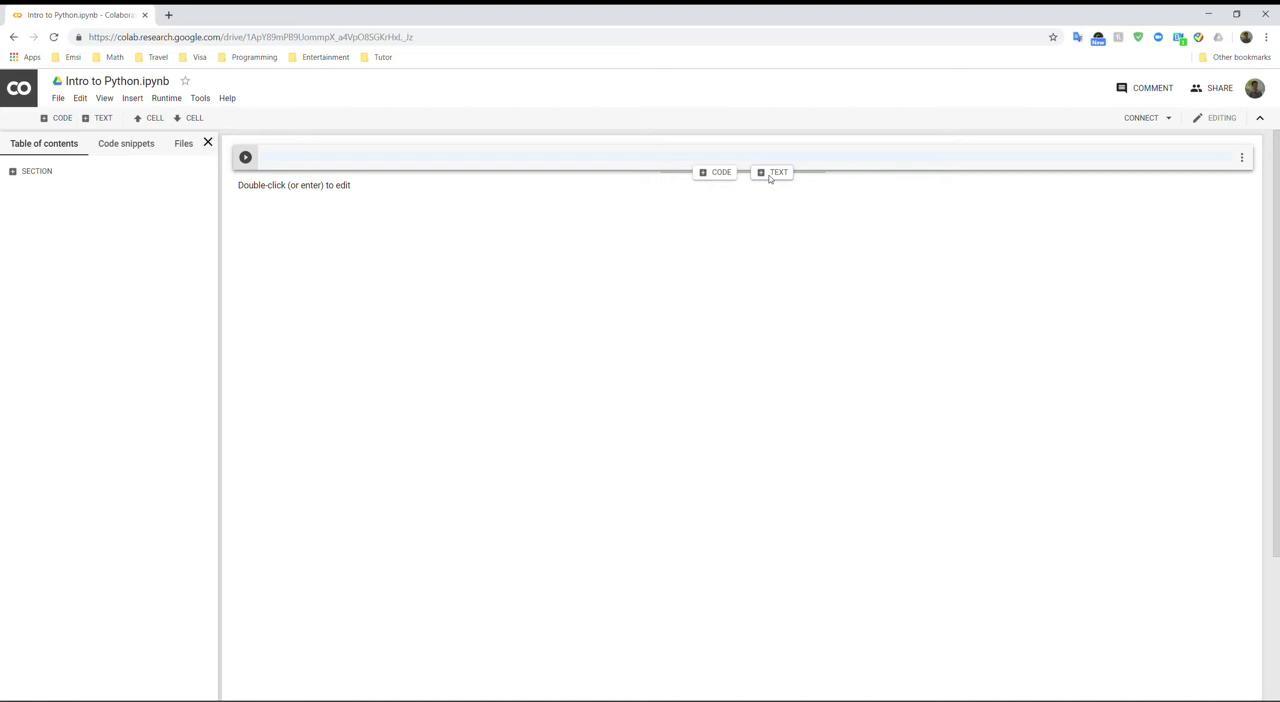
Step: Write 'Intro to Python' in a text cell and select it for heading formatting
{"action": "type", "text": "INtro to Python"}
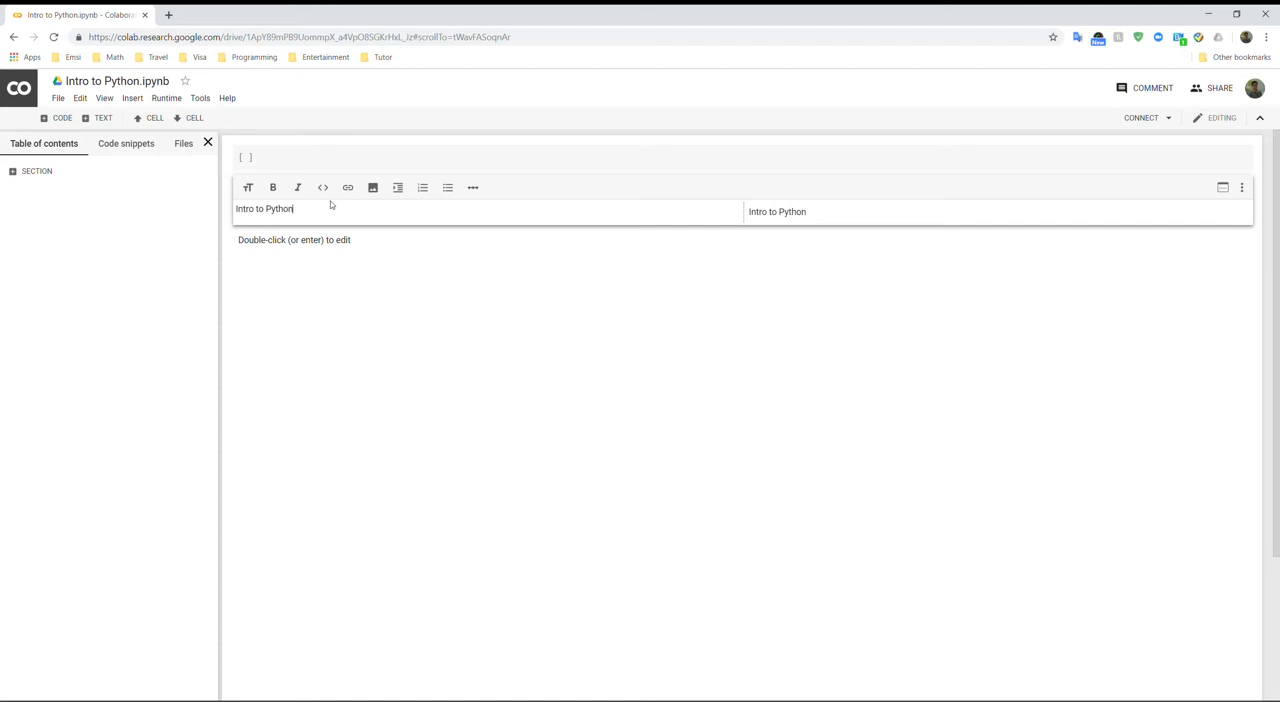
{"action": "triple_click", "coordinate": [264, 208]}
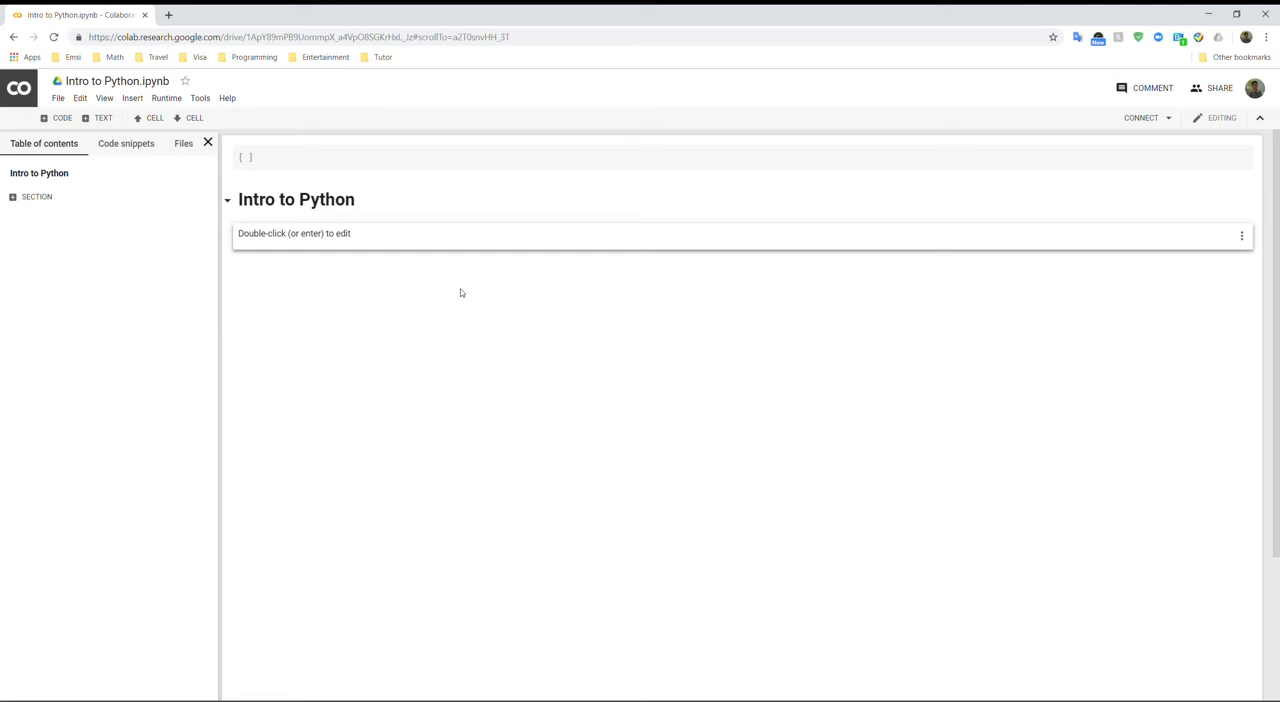
{"action": "mouse_move", "coordinate": [437, 338]}
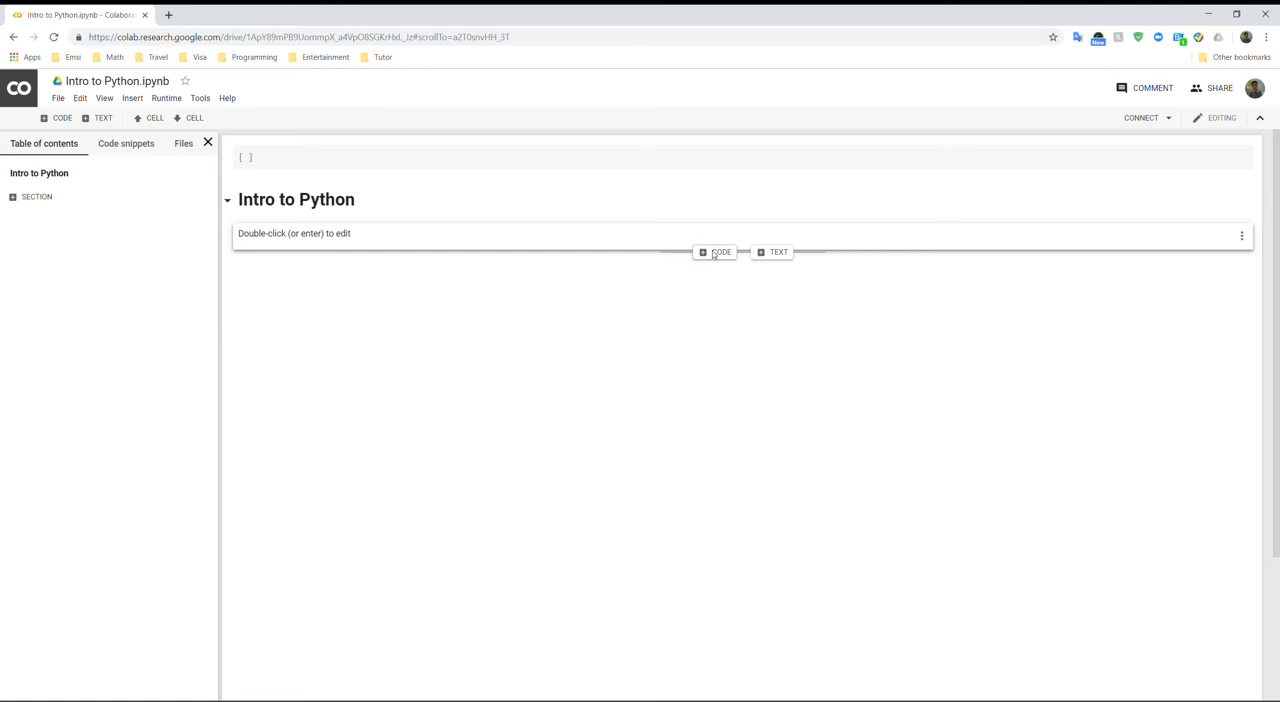
Step: Add a code cell with print ("Hello World!") and run it to output Hello World!
{"action": "left_click", "coordinate": [713, 251]}
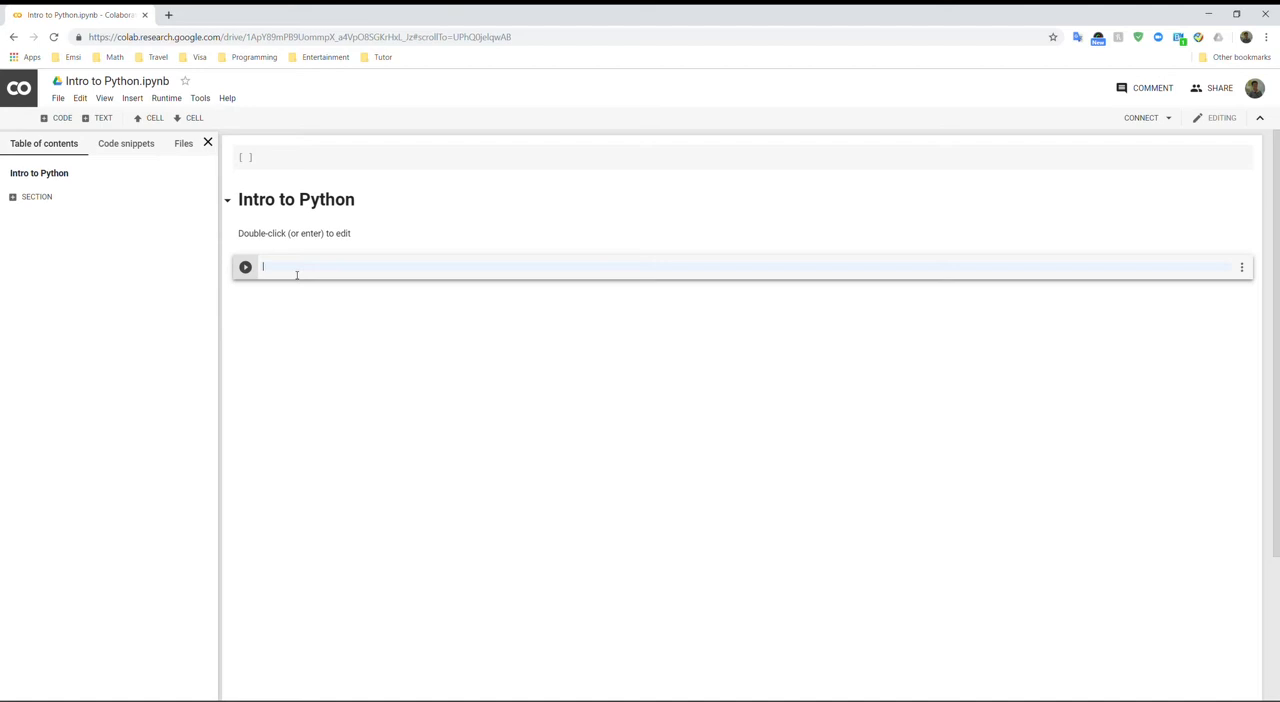
{"action": "type", "text": "print (\"Hello\")"}
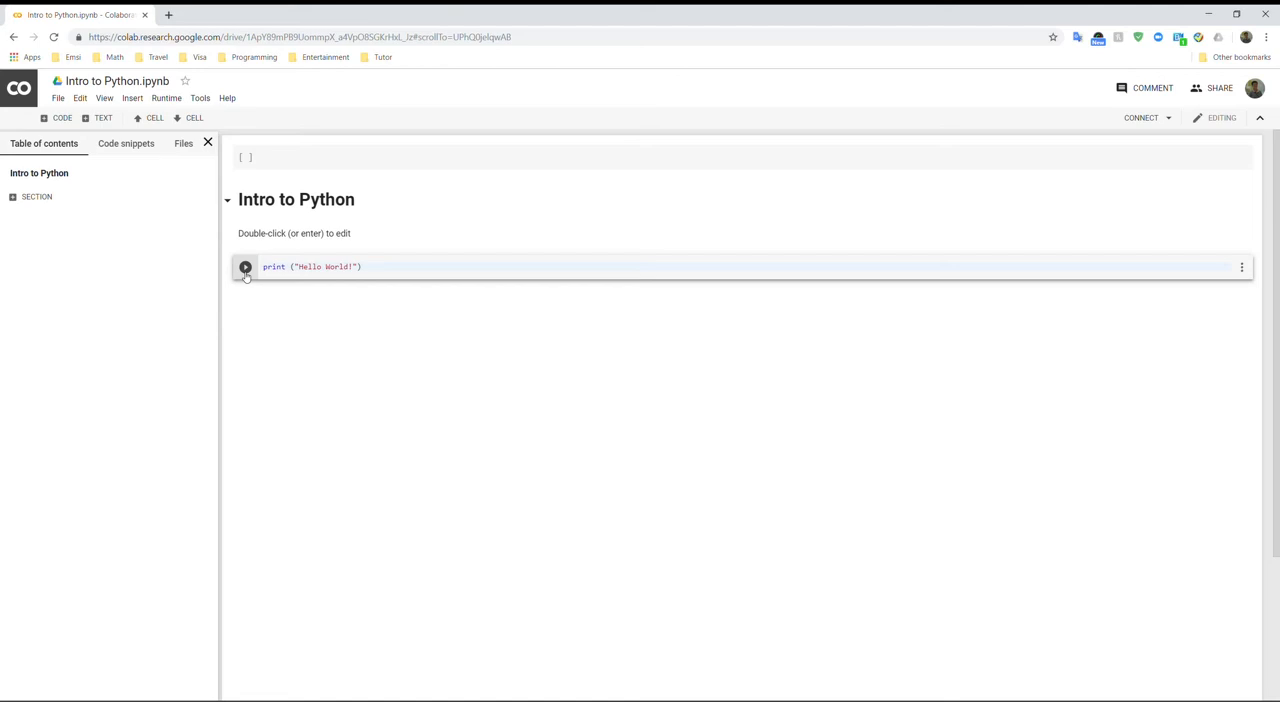
{"action": "left_click", "coordinate": [244, 266]}
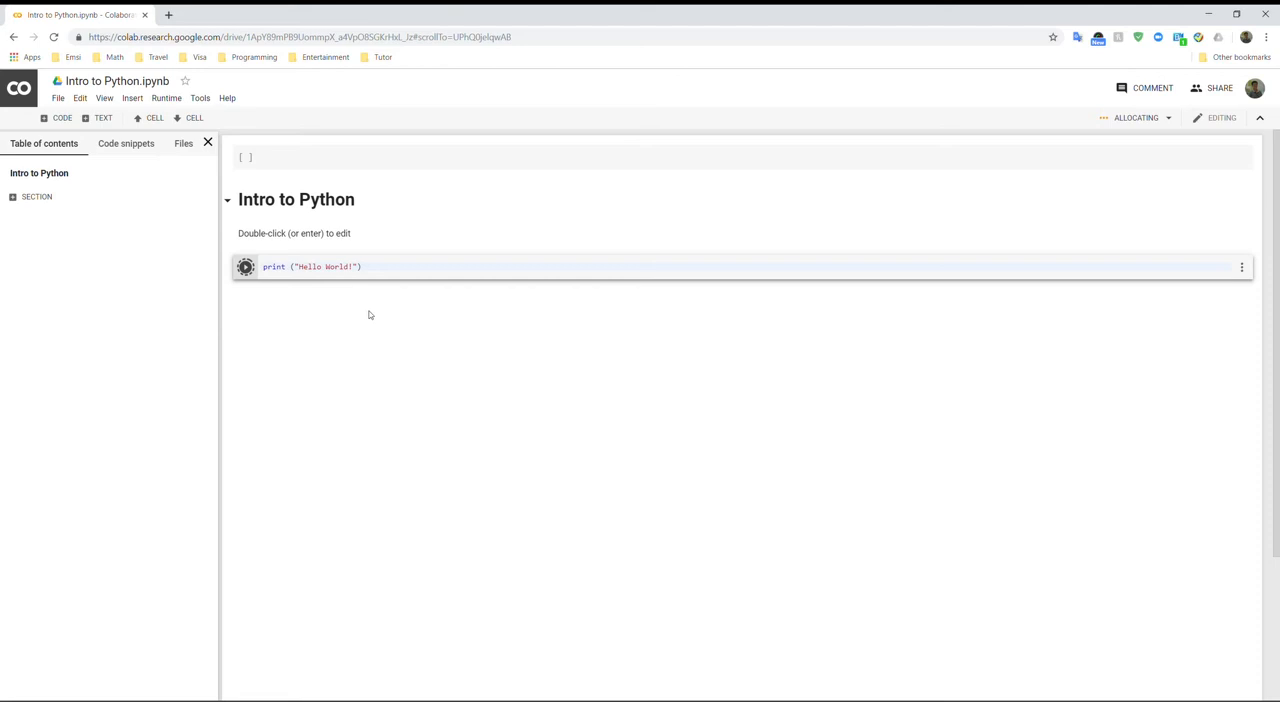
{"action": "left_click", "coordinate": [245, 266]}
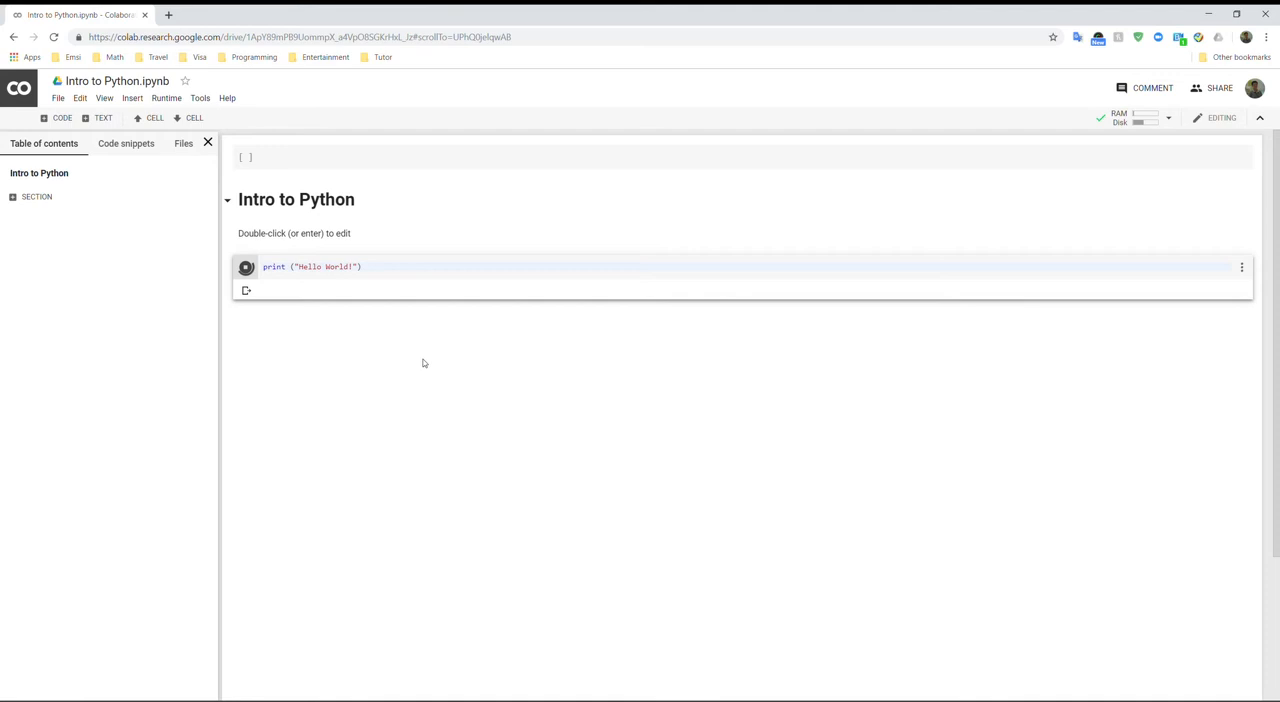
{"action": "left_click", "coordinate": [246, 266]}
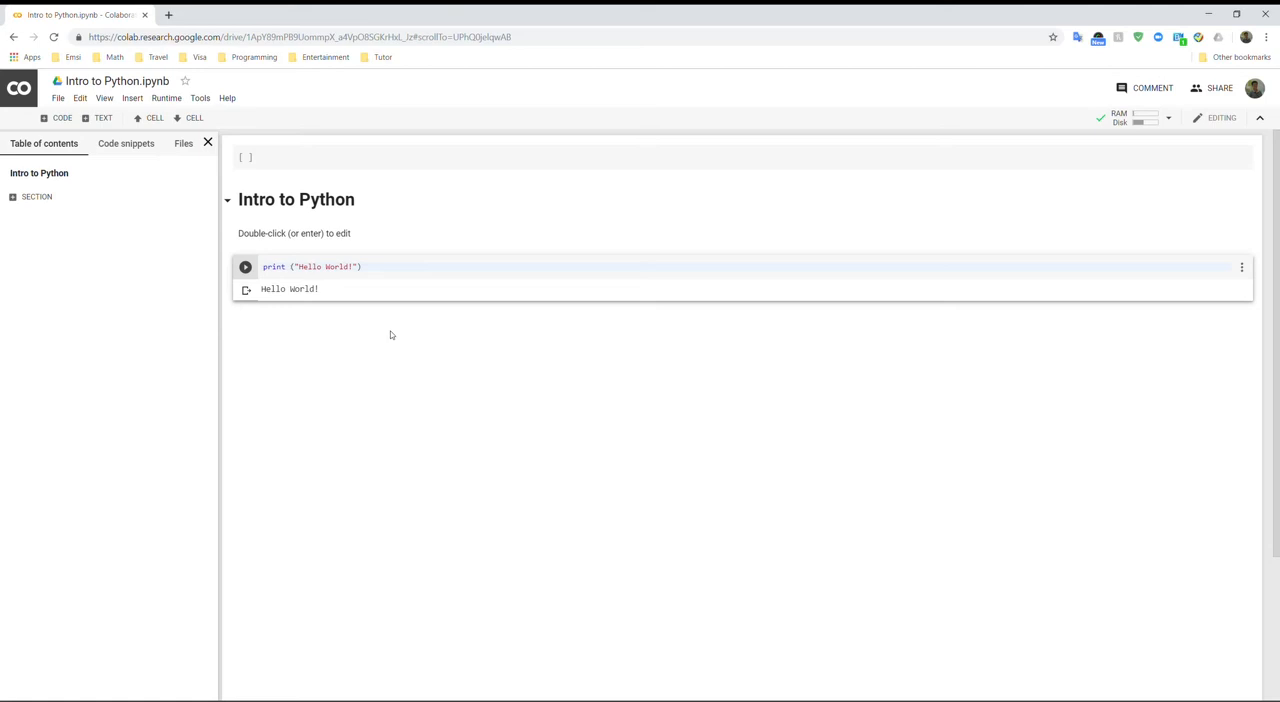
{"action": "mouse_move", "coordinate": [410, 318]}
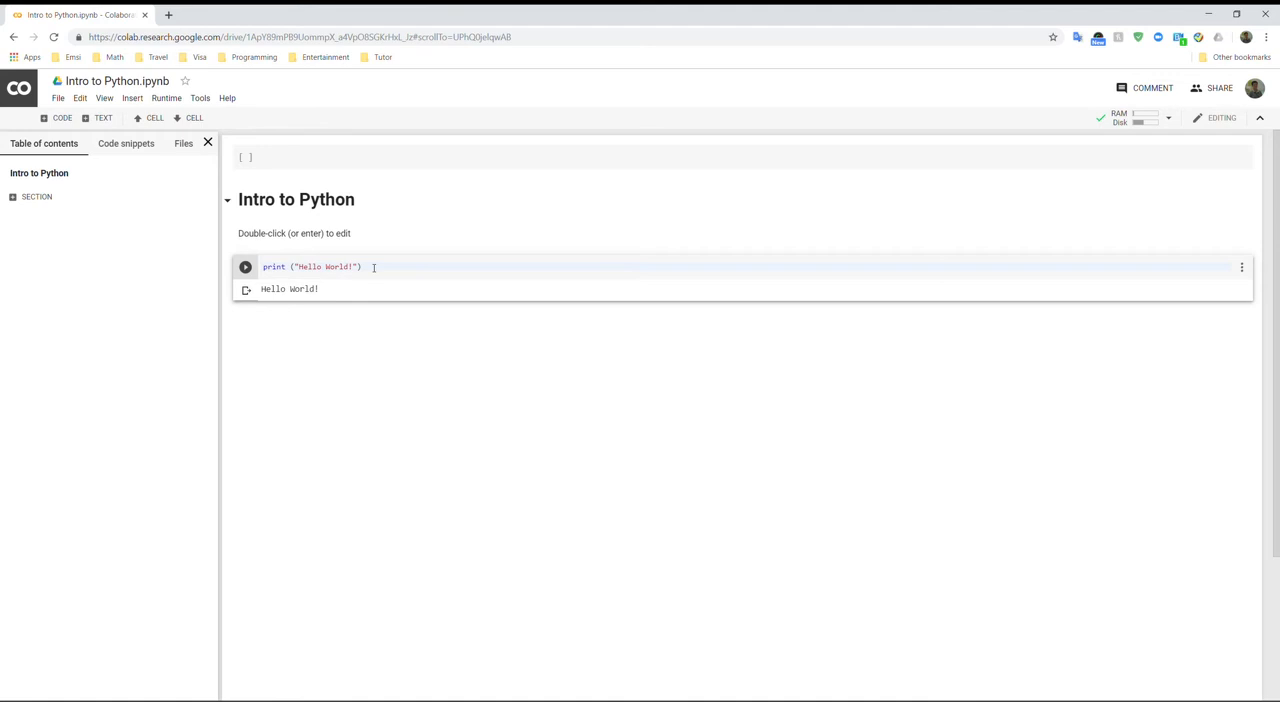
Step: Add a trailing # string comment to the Hello World print line
{"action": "type", "text": "# string"}
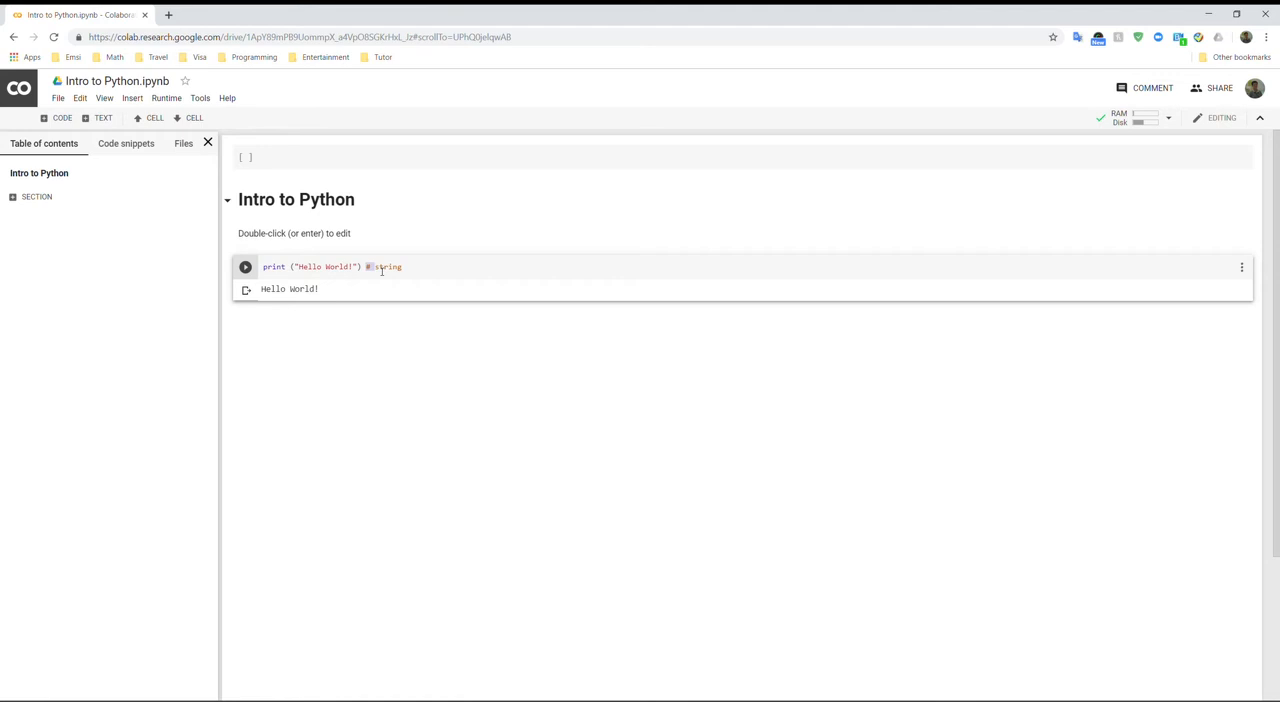
{"action": "mouse_move", "coordinate": [467, 365]}
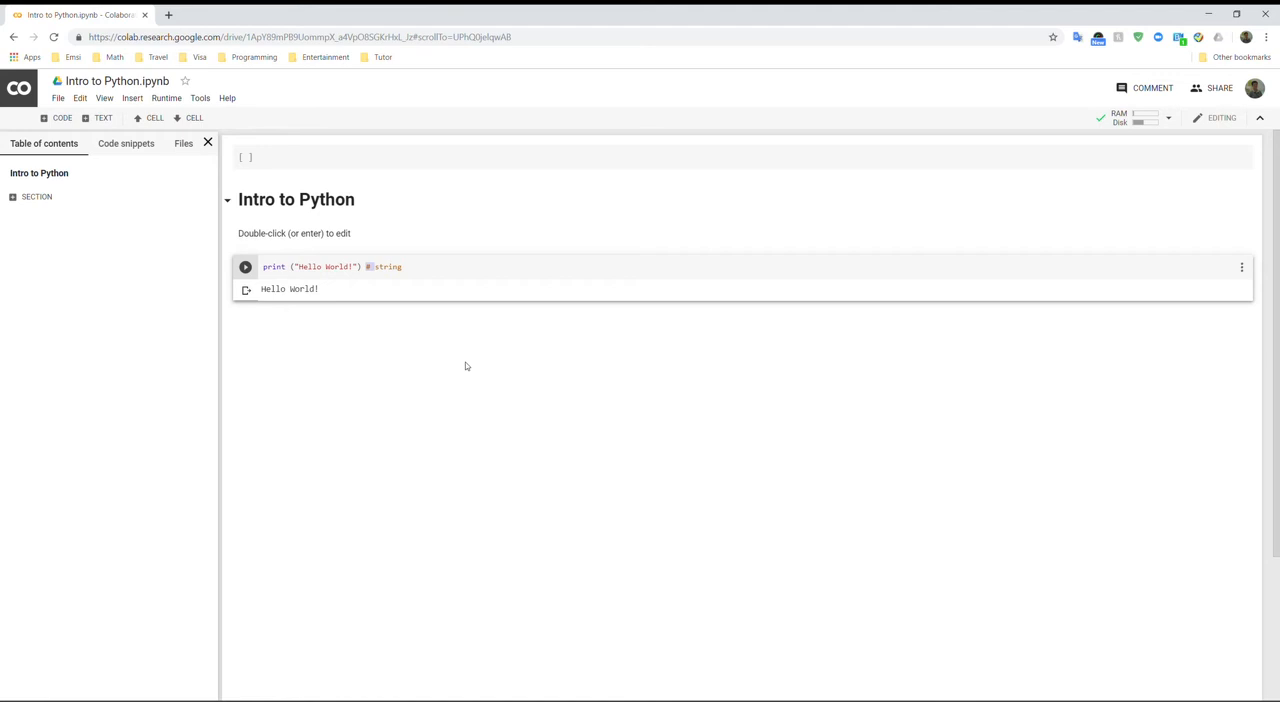
{"action": "mouse_move", "coordinate": [451, 311]}
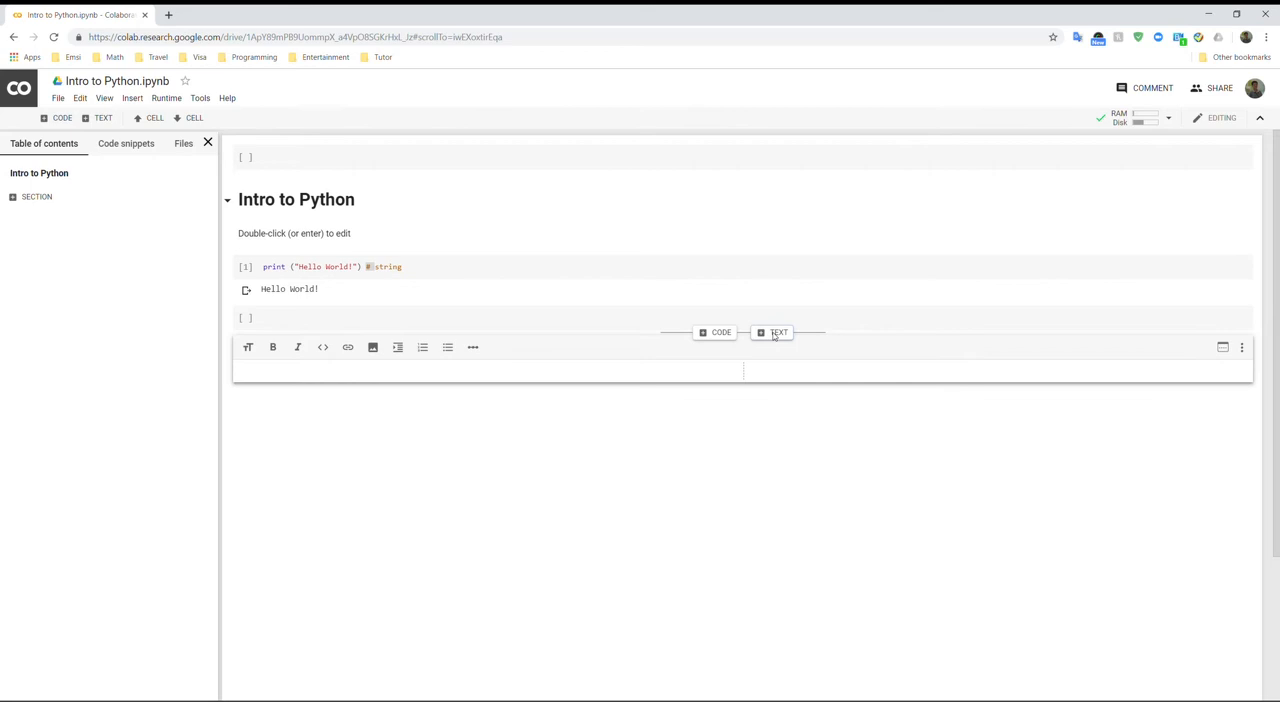
Step: Write 'Variables' in the text cell and make it bold
{"action": "type", "text": "Variables"}
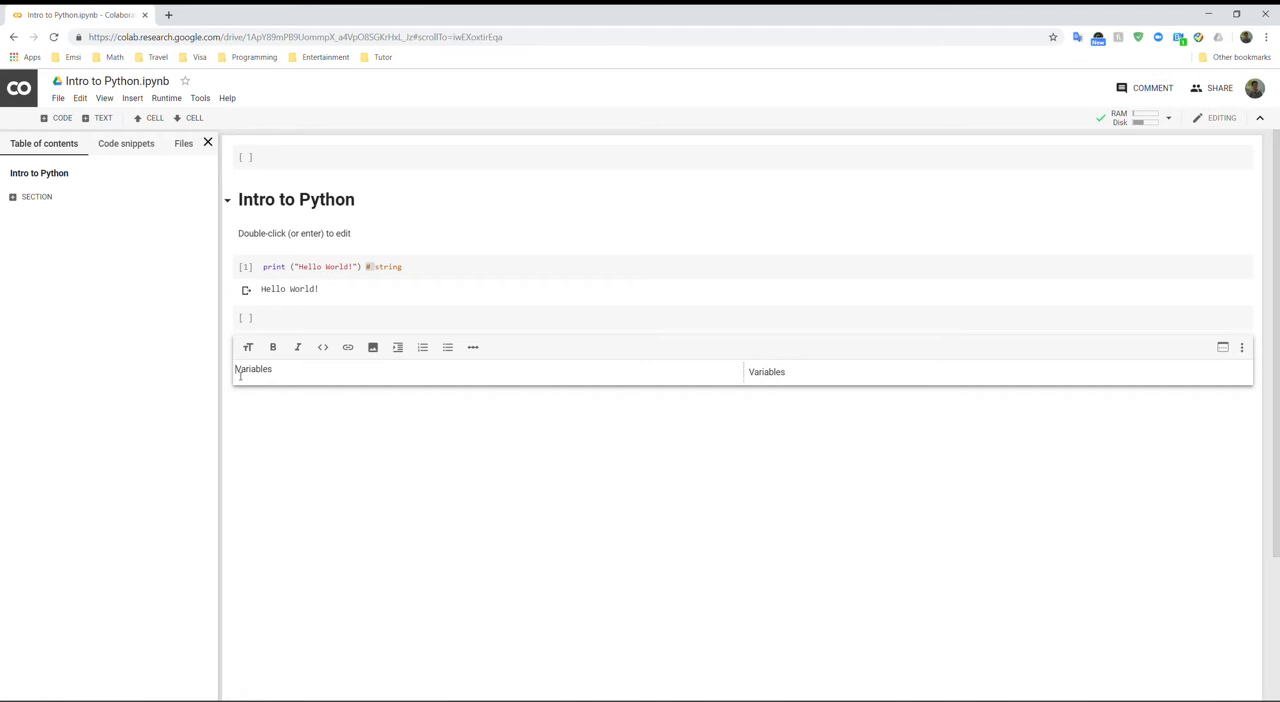
{"action": "left_click", "coordinate": [272, 347]}
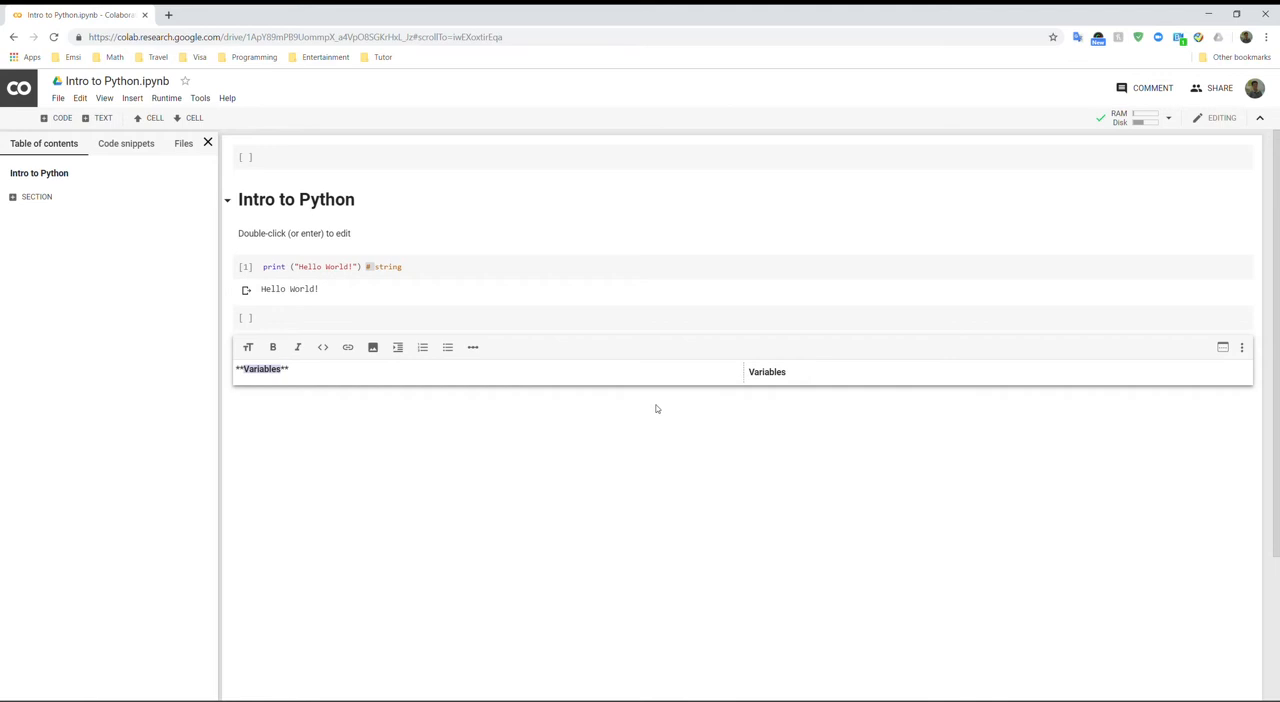
{"action": "mouse_move", "coordinate": [142, 208]}
{"action": "type", "text": "x= 1"}
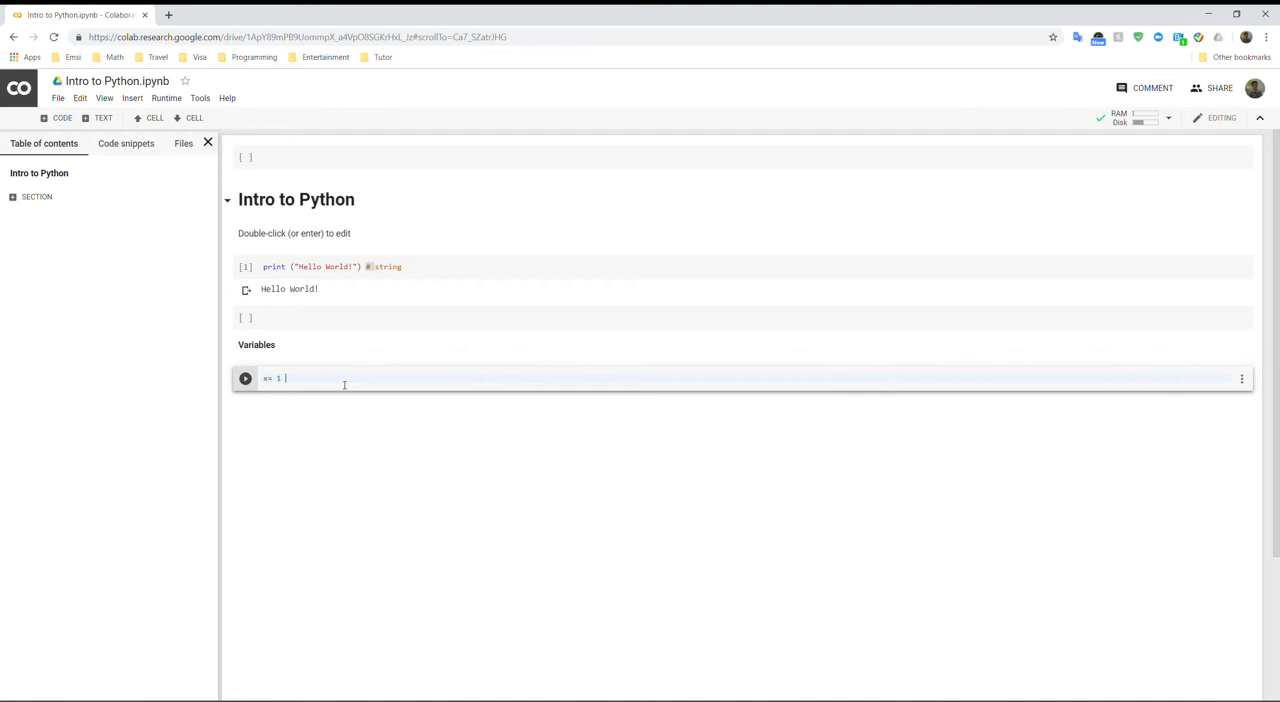
Step: Define x, y, z, w, u as integer, float, complex, string, Boolean with type comments, then print (x)
{"action": "type", "text": "# integer"}
{"action": "type", "text": "z = 1"}
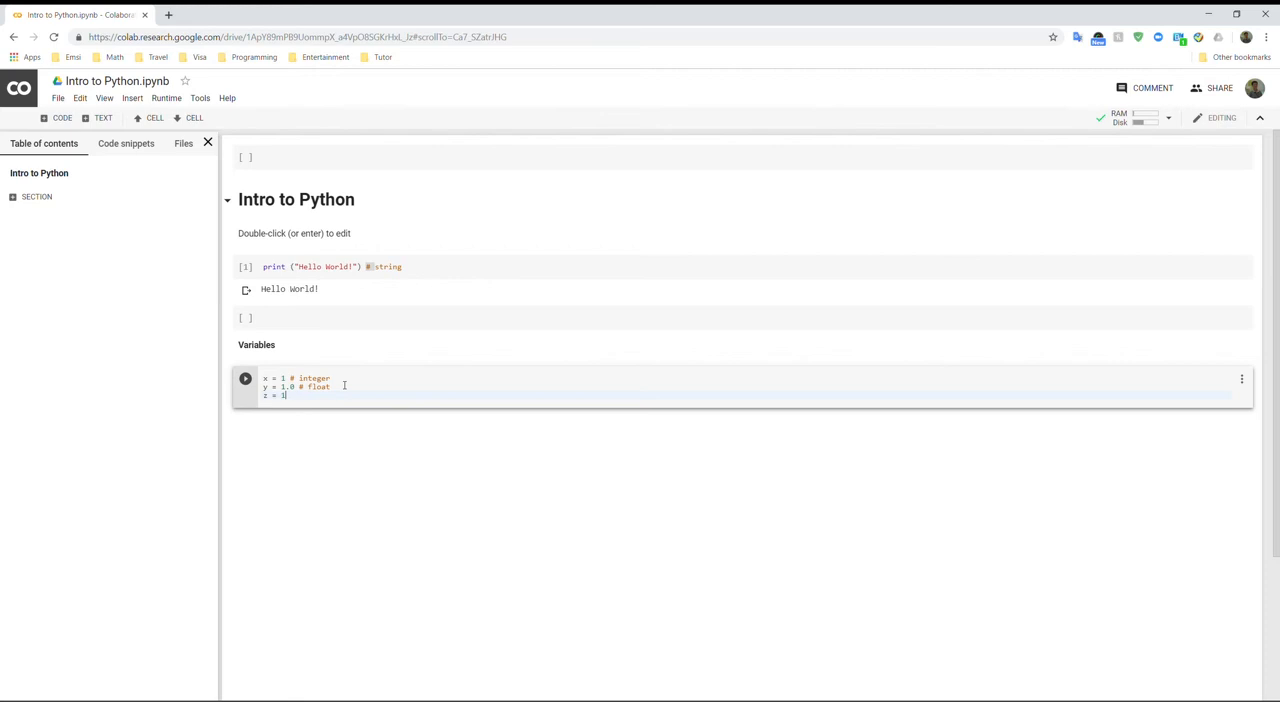
{"action": "type", "text": "j # c"}
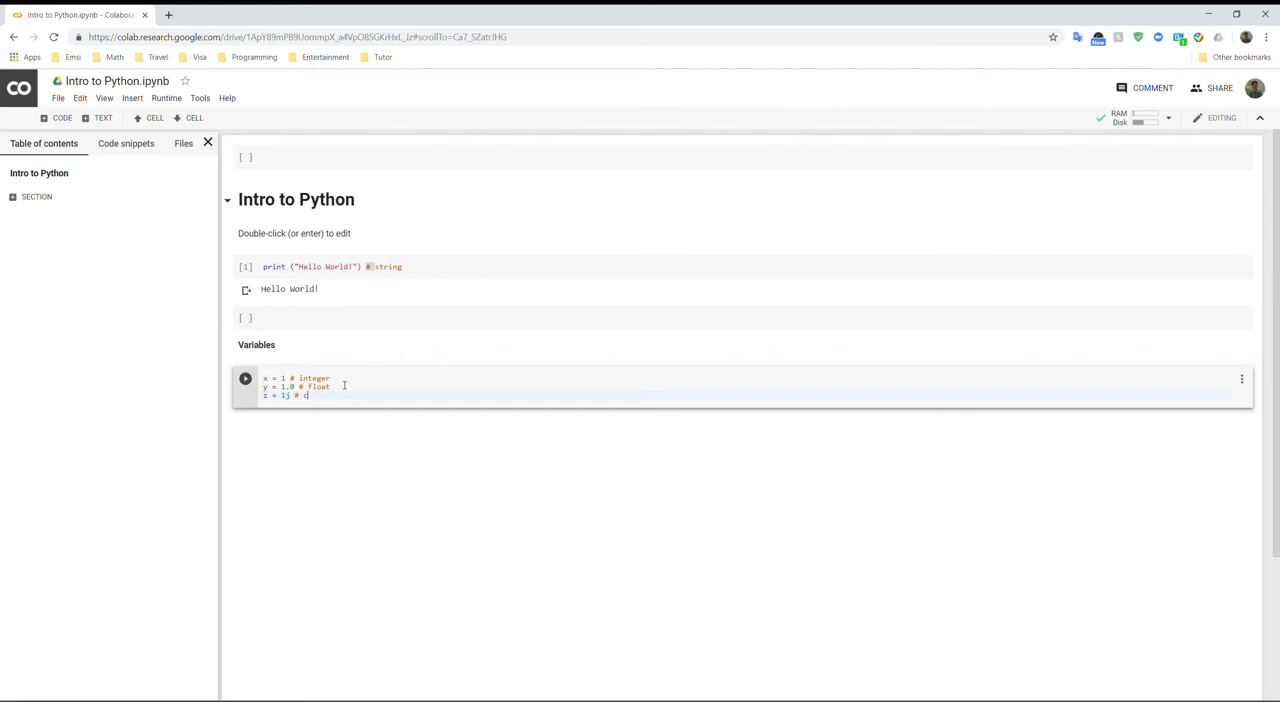
{"action": "key", "text": "Enter"}
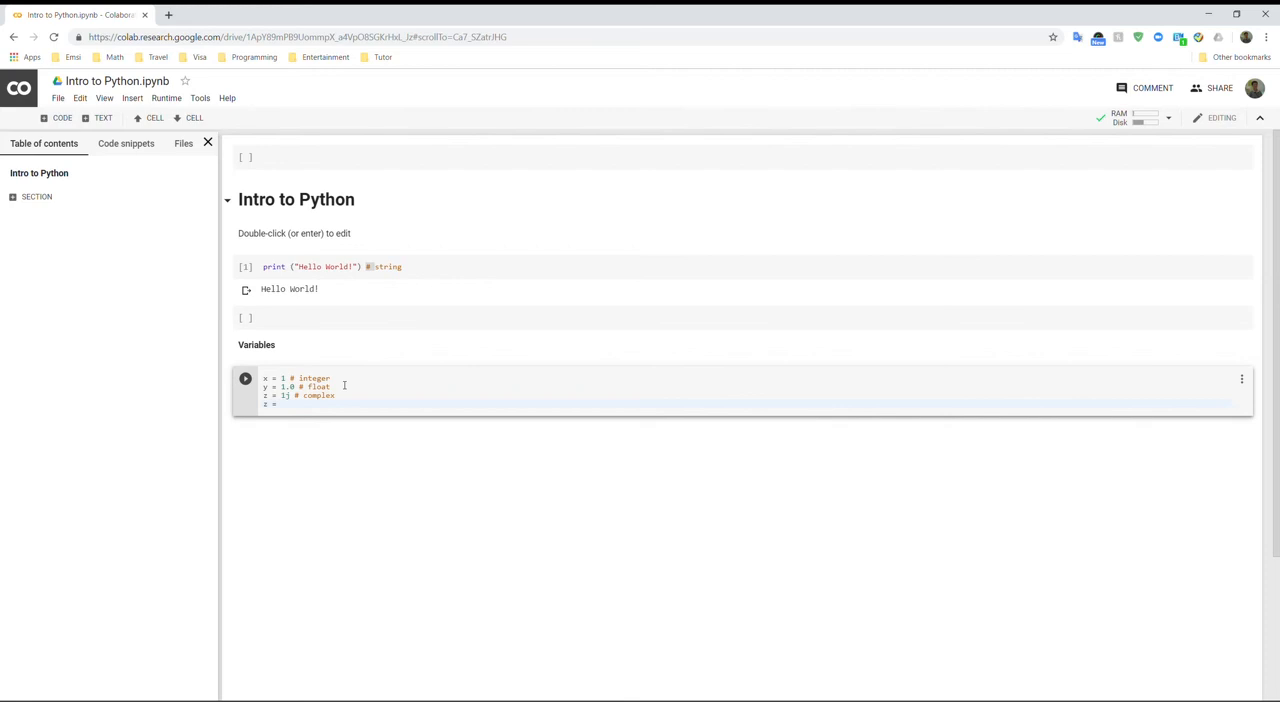
{"action": "type", "text": "z = \"Yunfeng\" # st"}
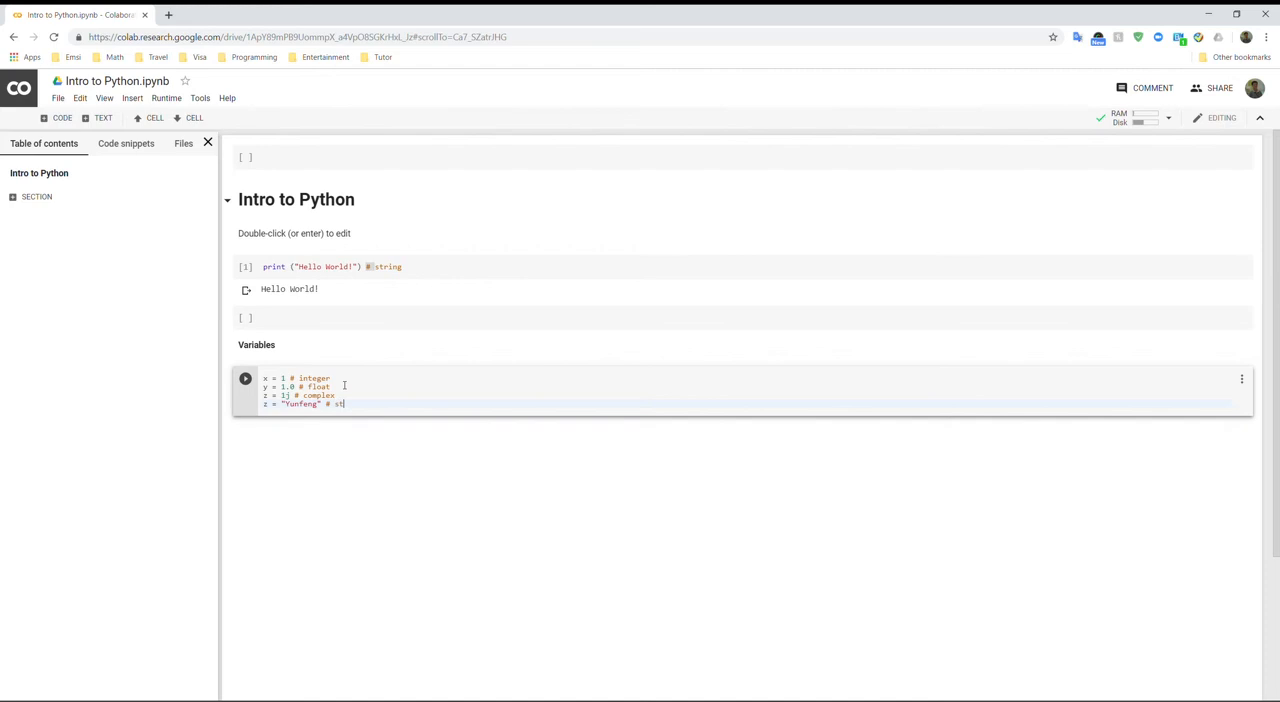
{"action": "type", "text": "ring"}
{"action": "type", "text": "u = True #"}
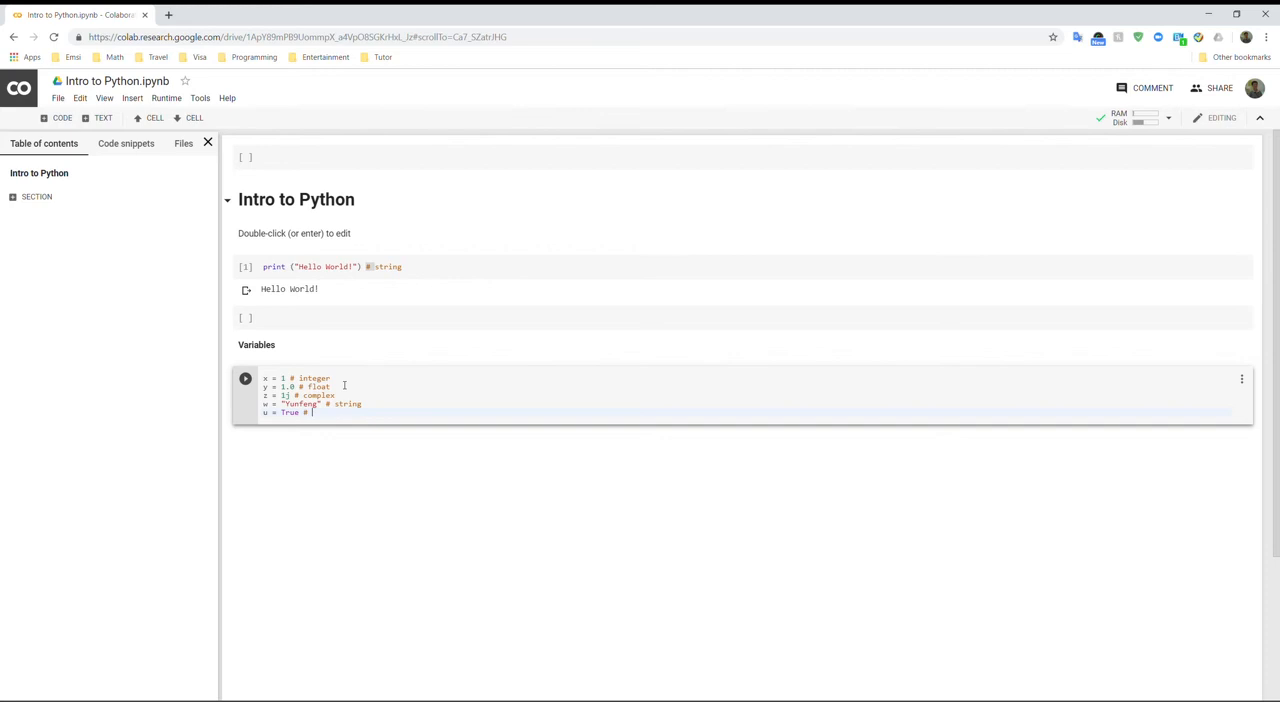
{"action": "type", "text": "Boolean"}
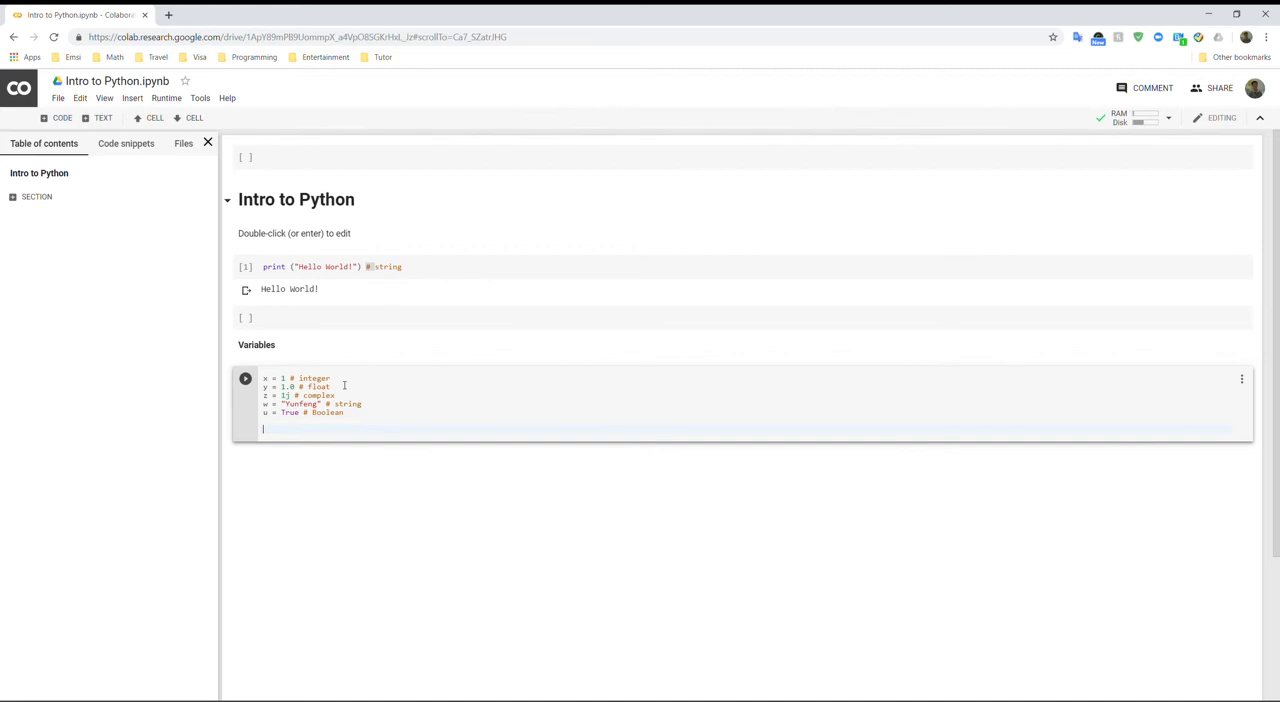
{"action": "type", "text": "print (x)"}
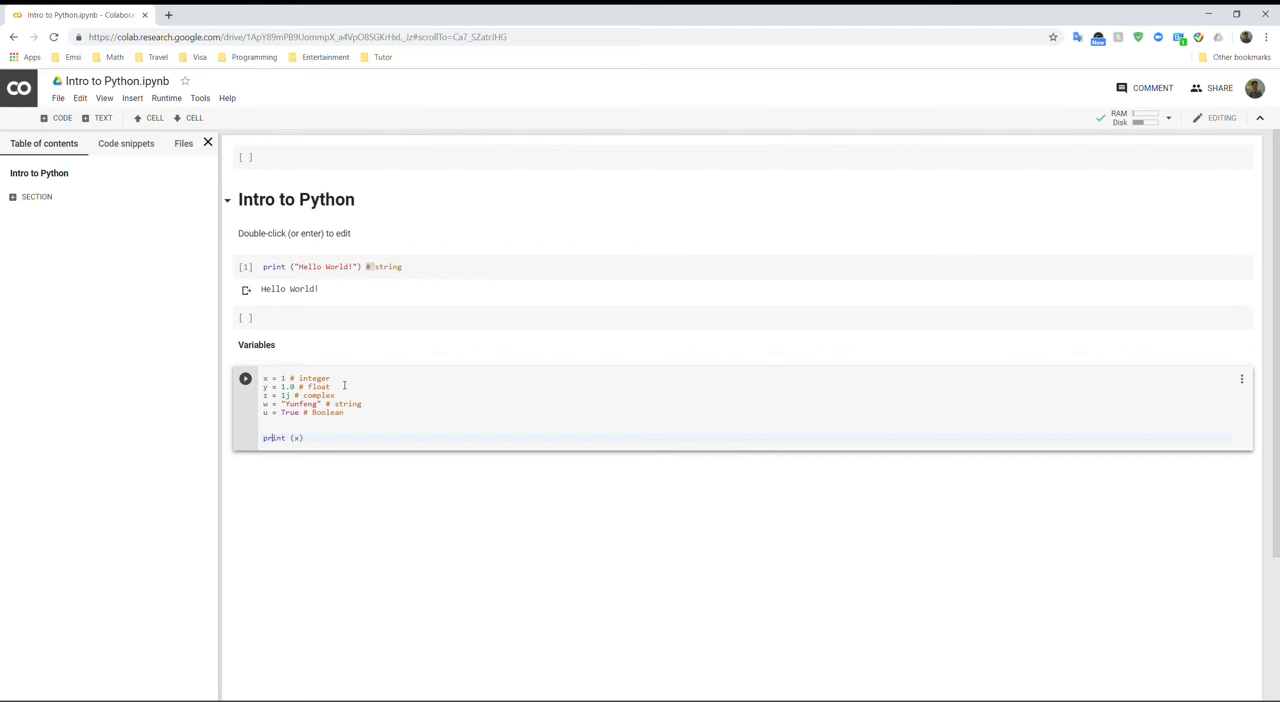
Step: Add print (y) and the remaining prints, then run the variables cell as [2]
{"action": "type", "text": "print (y)"}
{"action": "type", "text": "print (u)"}
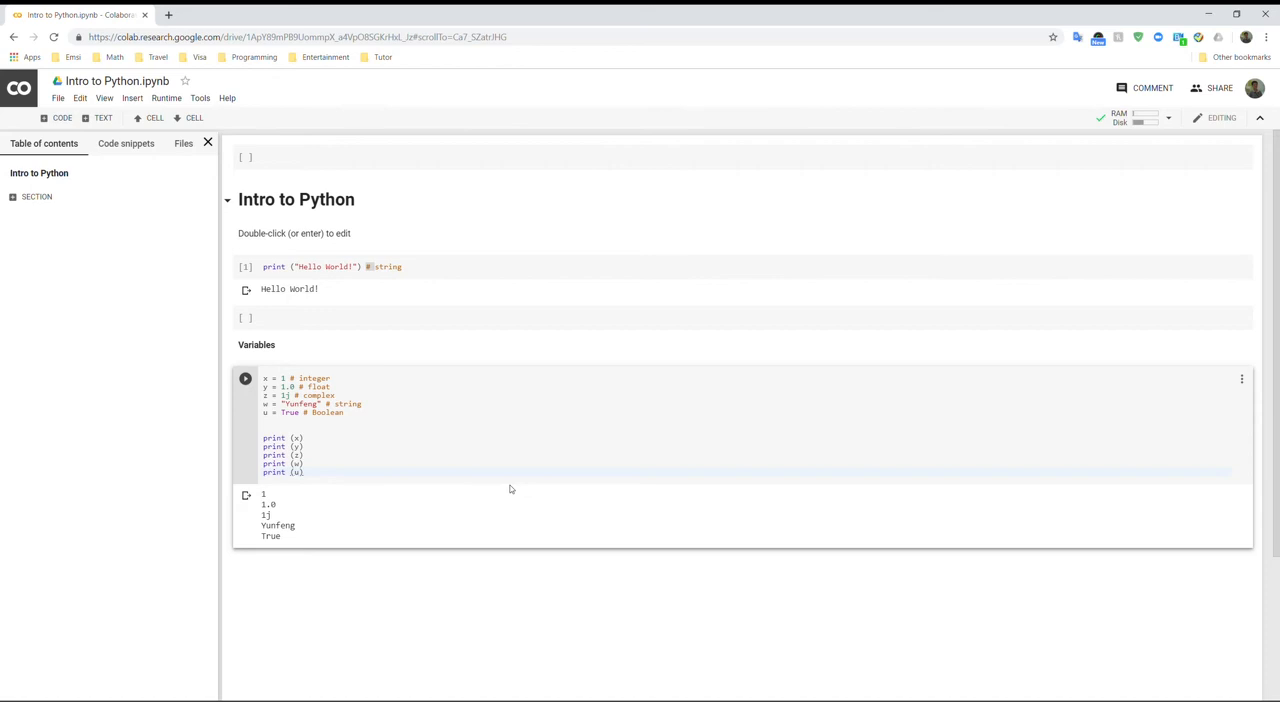
{"action": "mouse_move", "coordinate": [392, 591]}
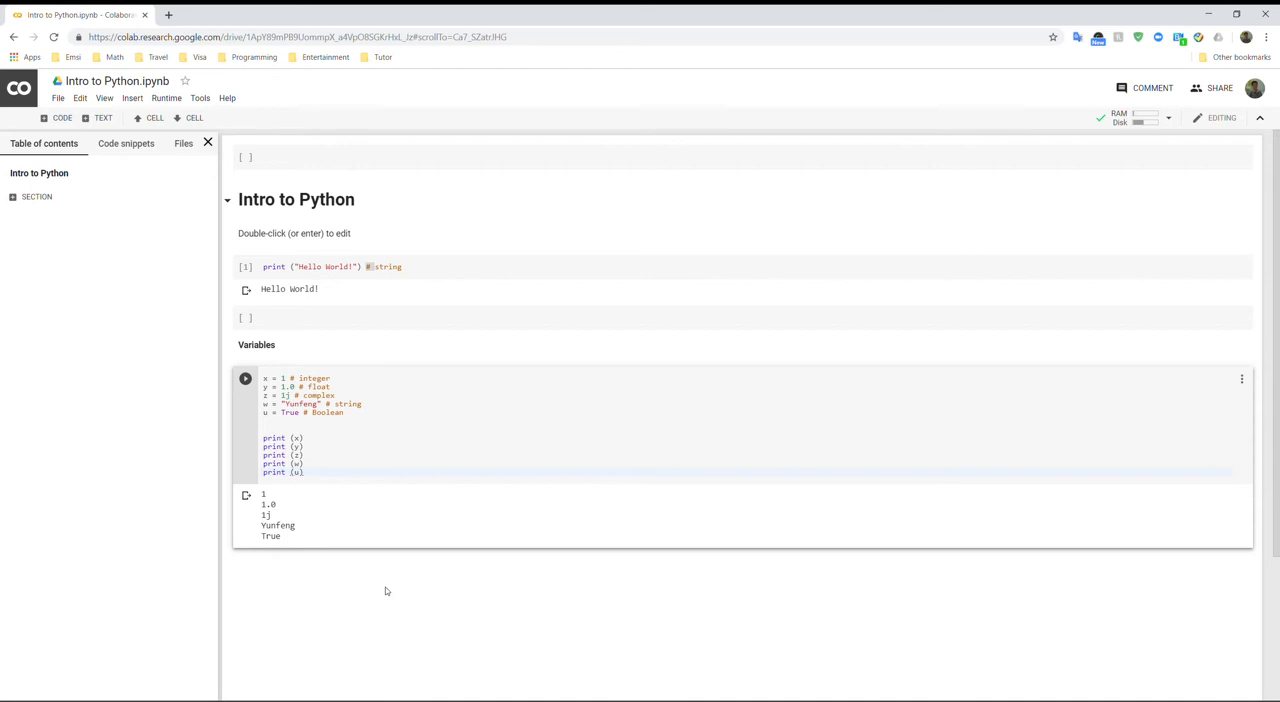
{"action": "left_click", "coordinate": [246, 378]}
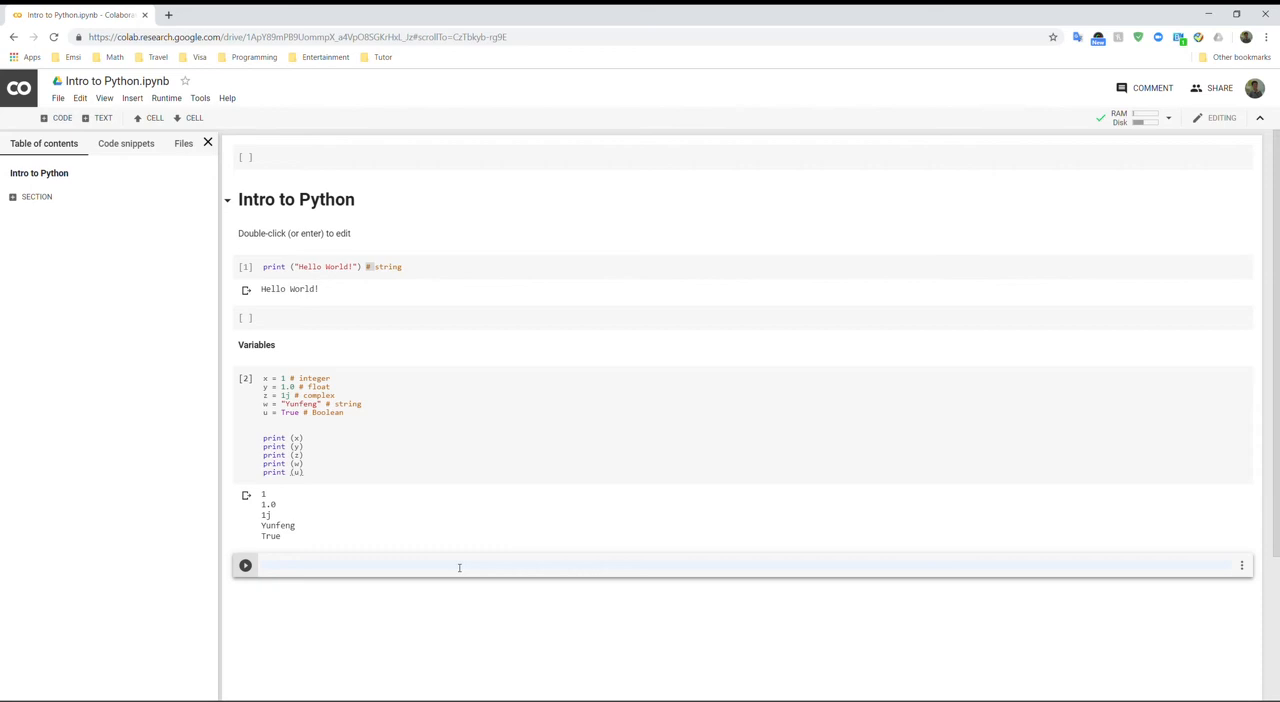
Step: Run print (x+y) to output 2.0, then run the print (z*z) cell
{"action": "type", "text": "x"}
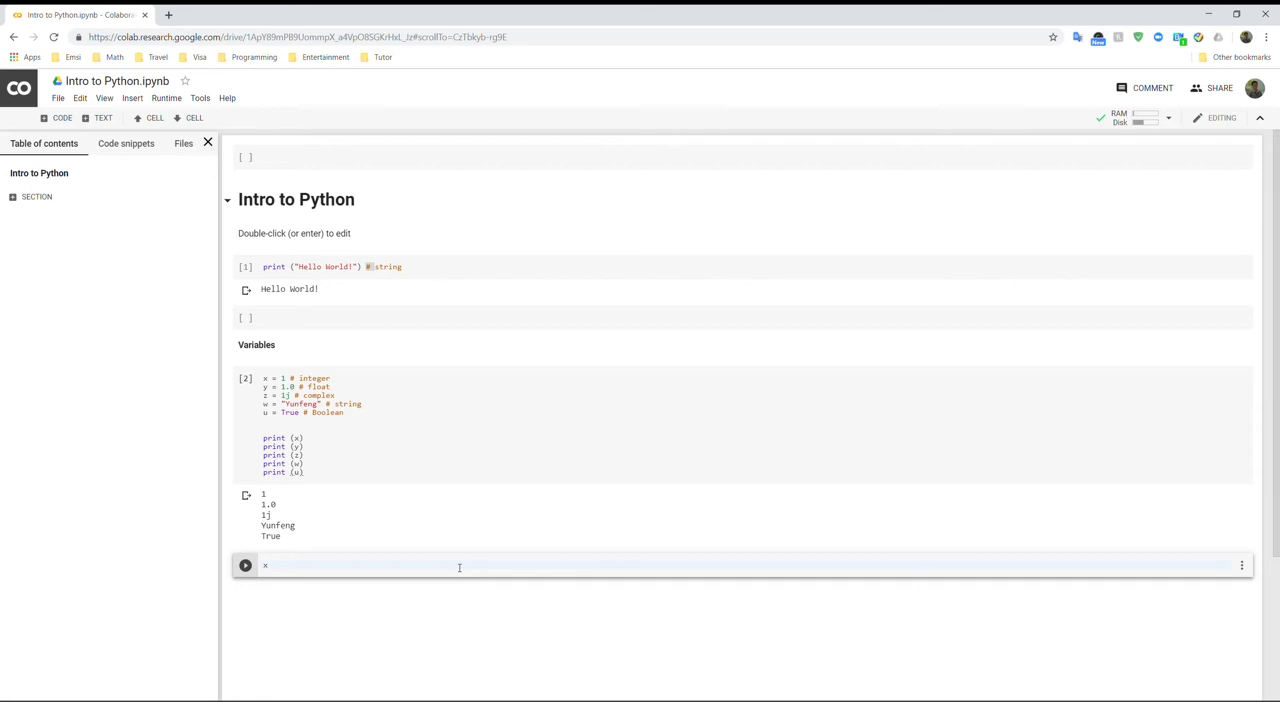
{"action": "type", "text": "print (x+y)"}
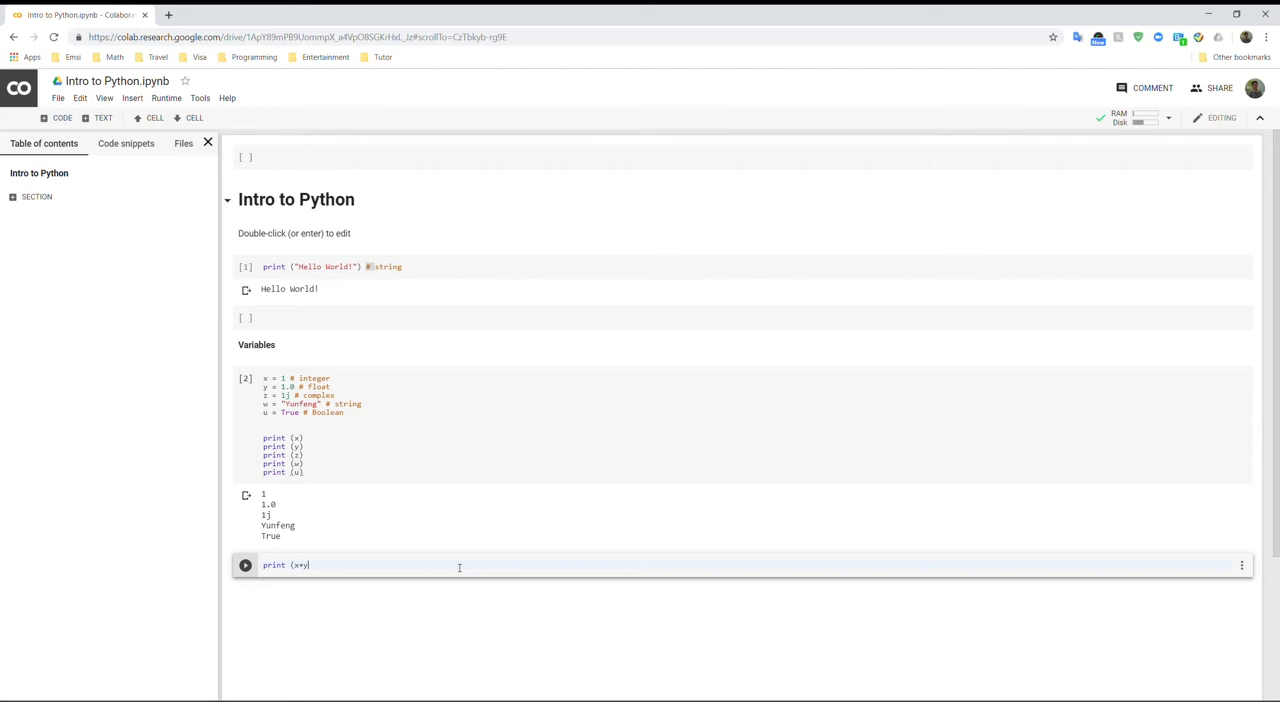
{"action": "left_click", "coordinate": [249, 566]}
{"action": "type", "text": "print (z*z)"}
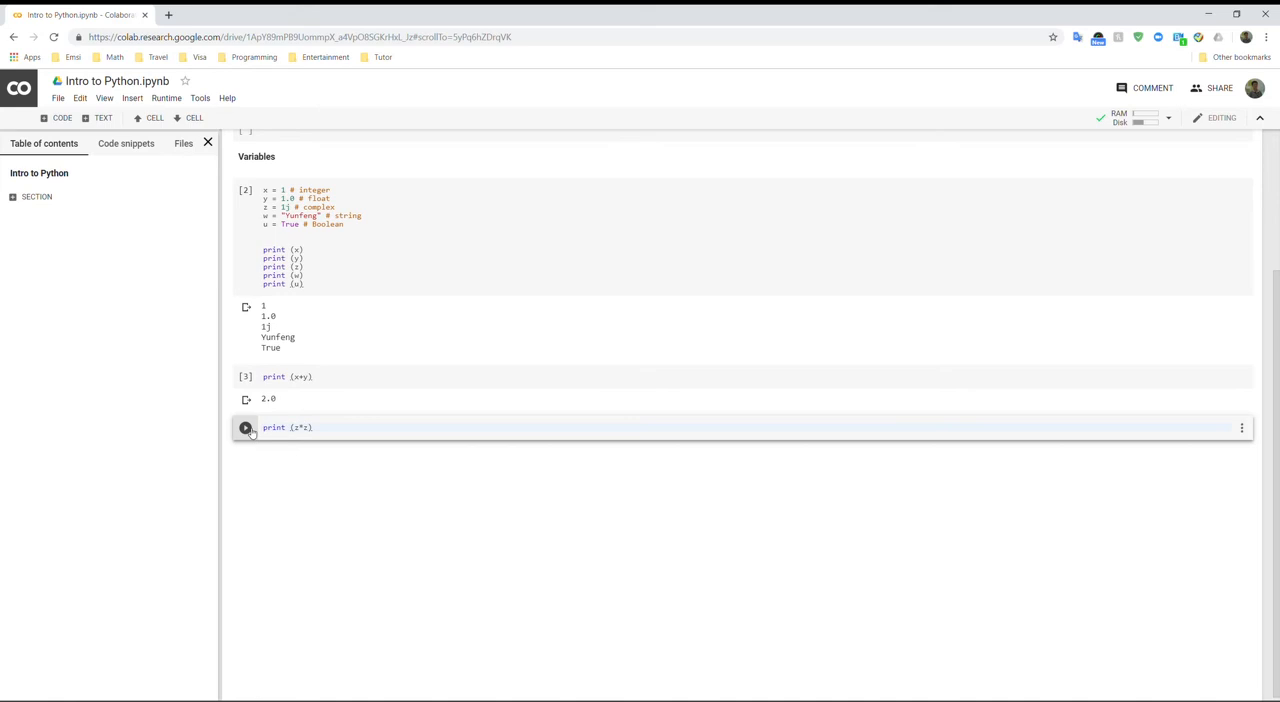
{"action": "left_click", "coordinate": [246, 427]}
{"action": "type", "text": "print ("}
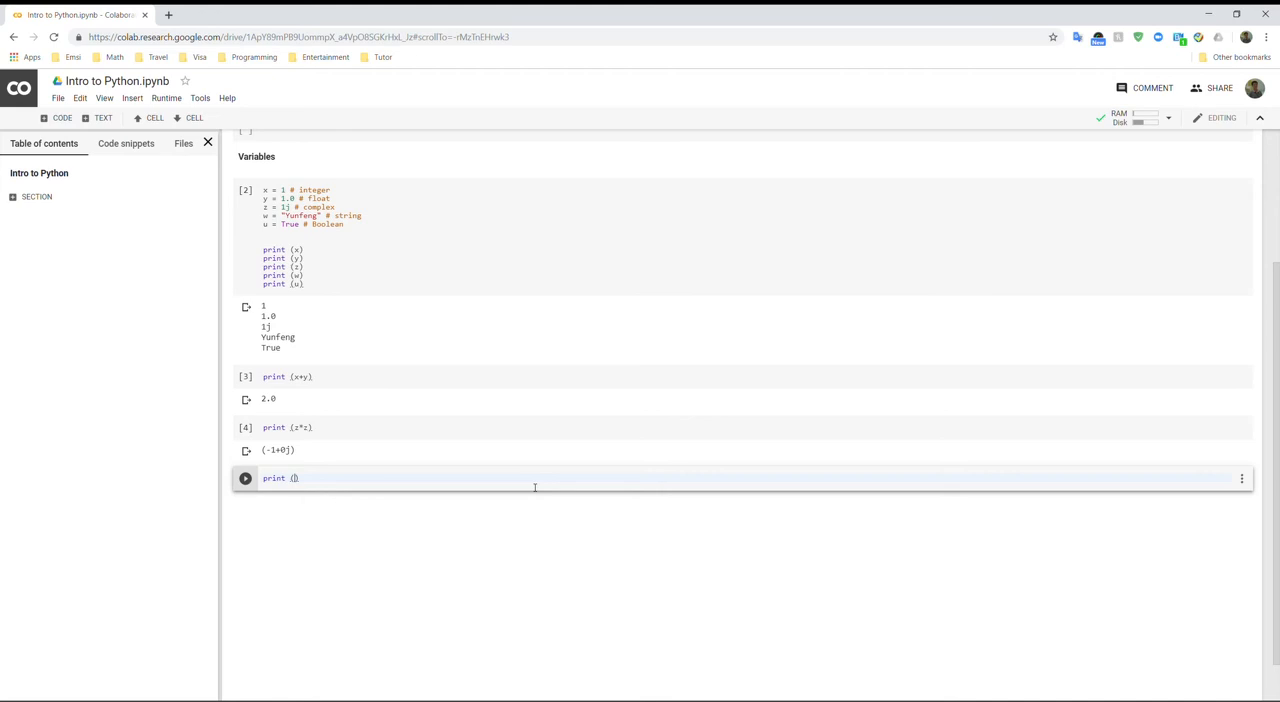
Step: Run print ('My Name is ' + w) to output My Name is Yunfeng
{"action": "type", "text": "'My Name is'"}
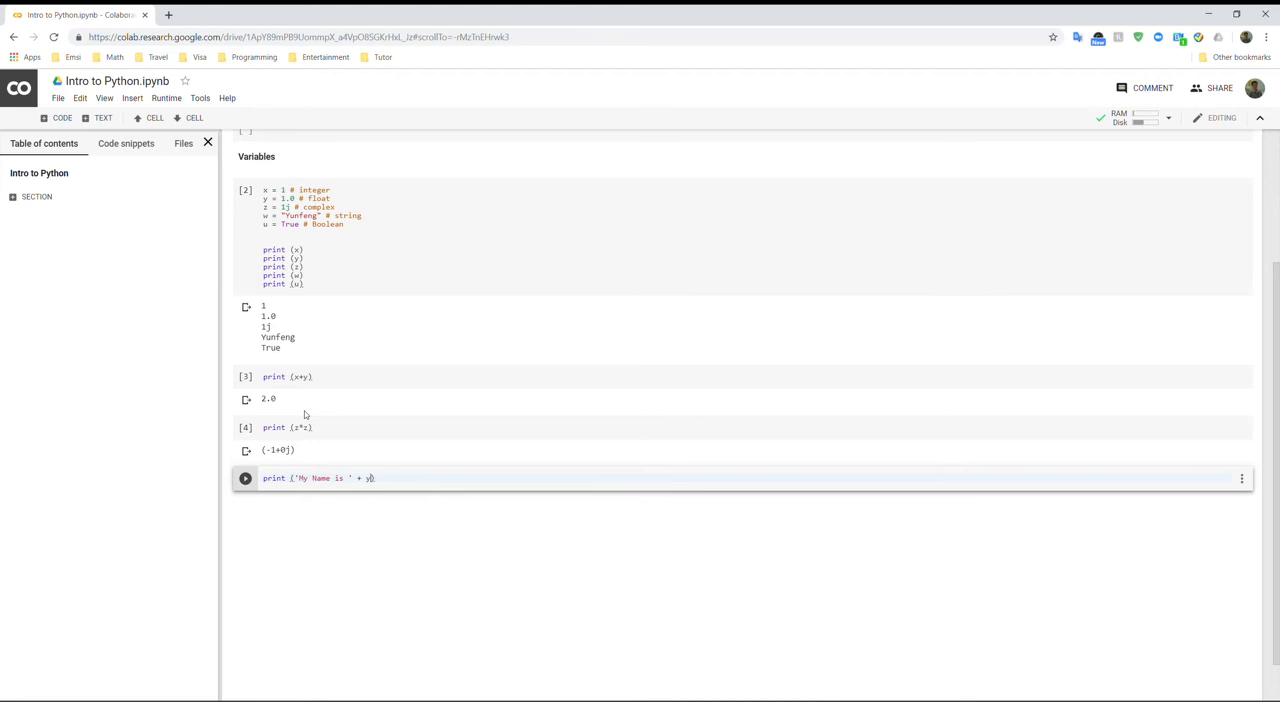
{"action": "left_click", "coordinate": [245, 478]}
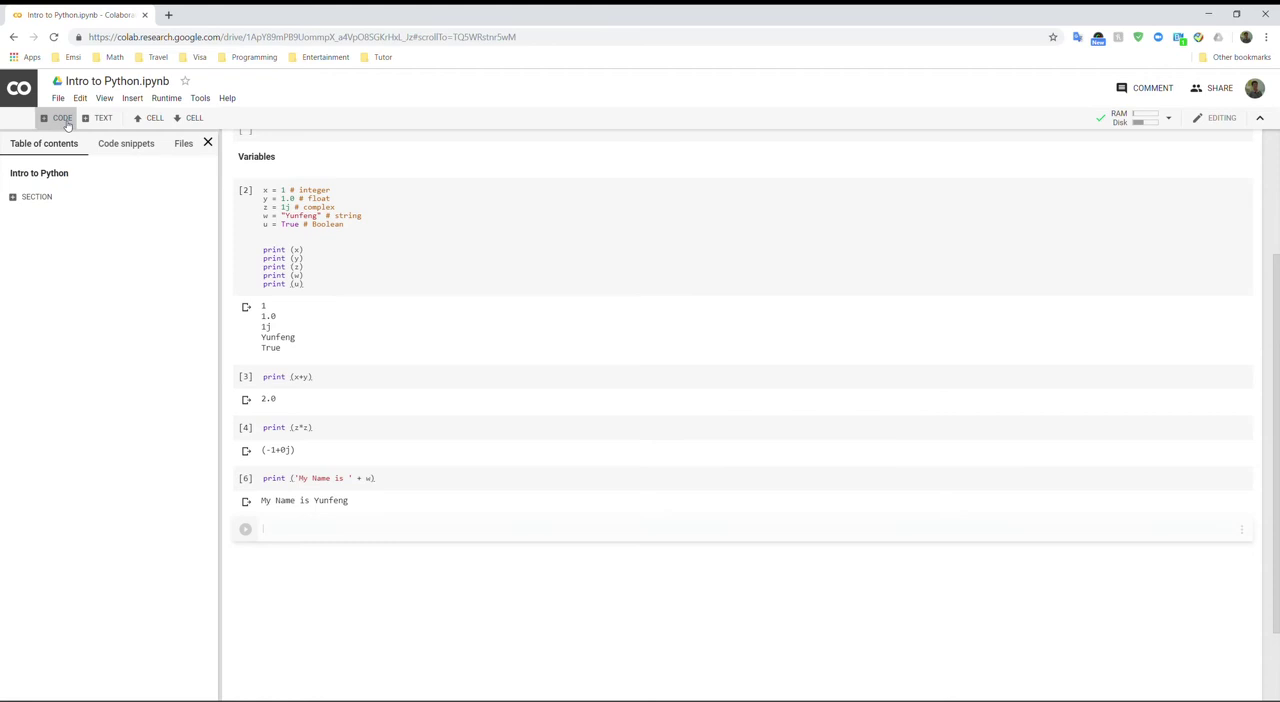
Step: Add a code cell assigning a = 1 and b = '2' and printing both
{"action": "left_click", "coordinate": [464, 529]}
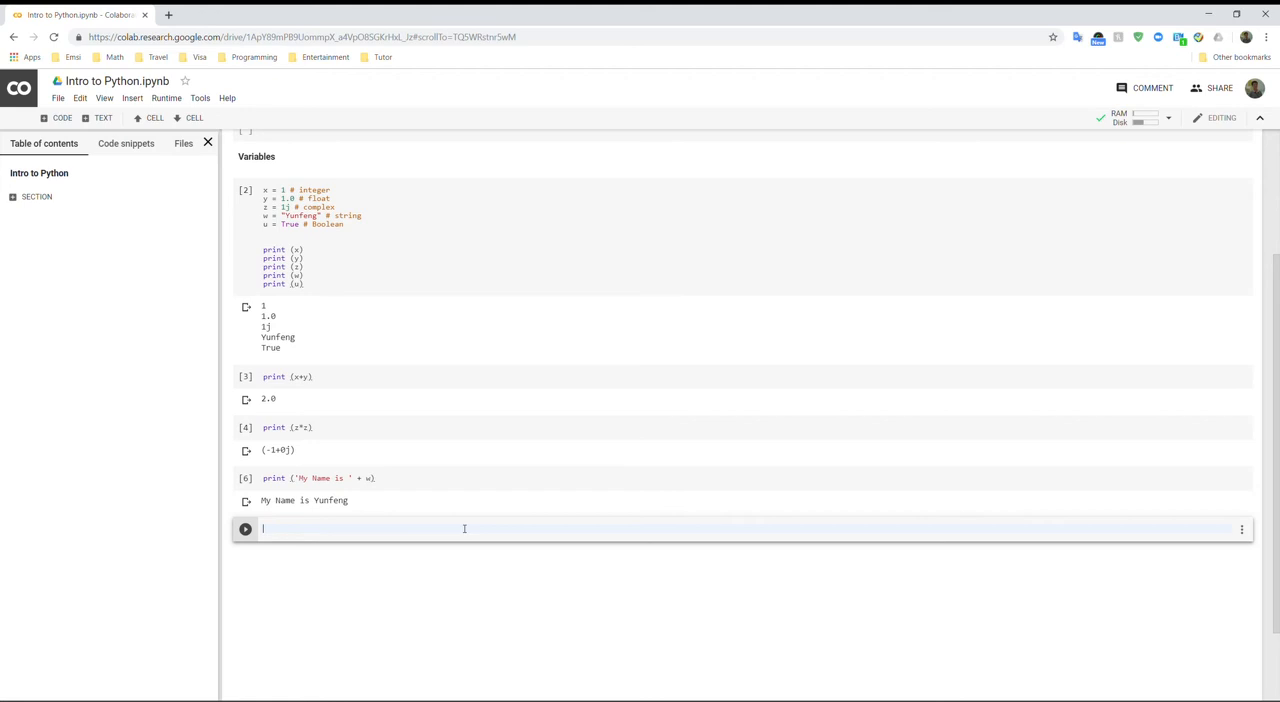
{"action": "type", "text": "a = 1"}
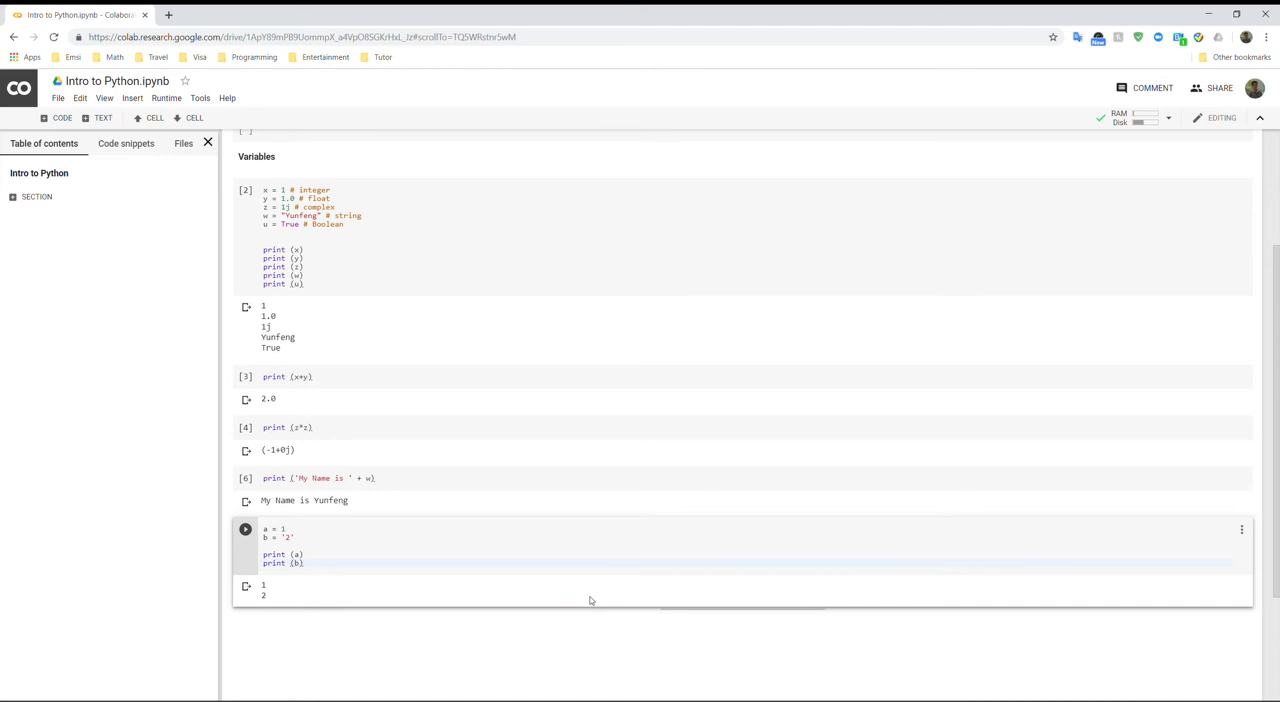
{"action": "scroll", "scroll_direction": "down", "scroll_amount": 3}
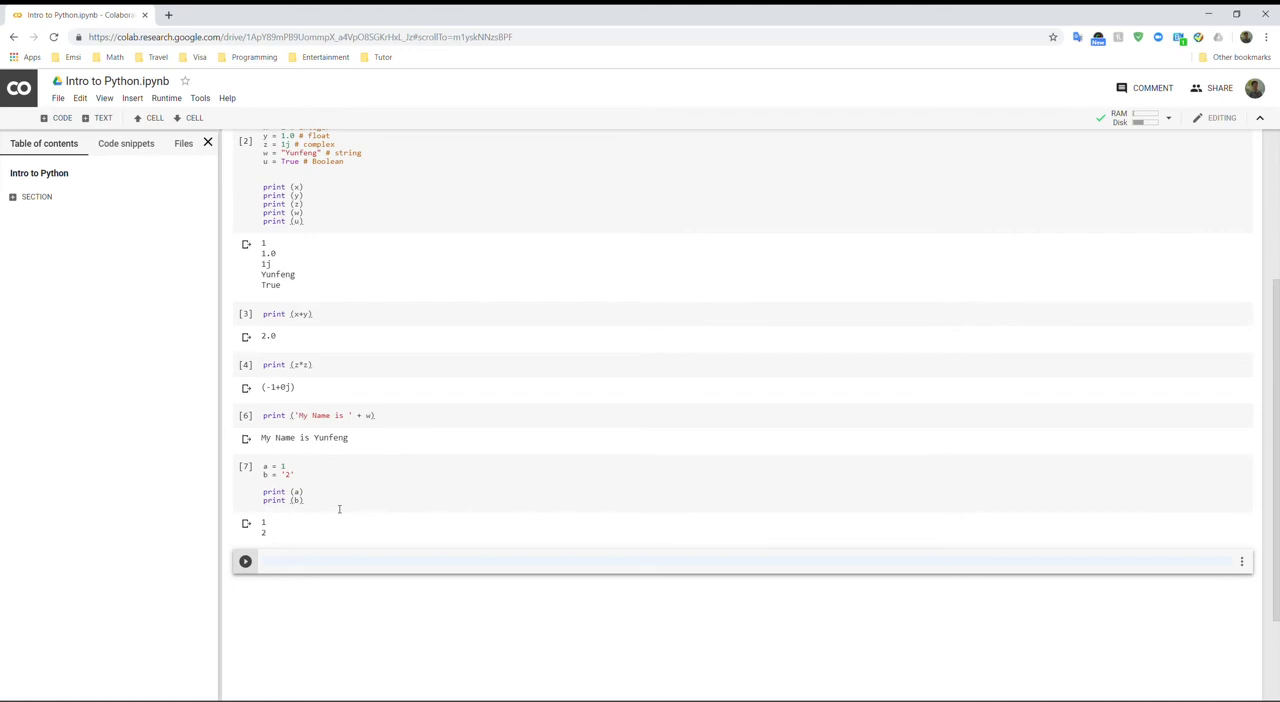
Step: Write print (a+b) raising a TypeError, then print (a + int(b)) outputting 3
{"action": "type", "text": "print (a+b)"}
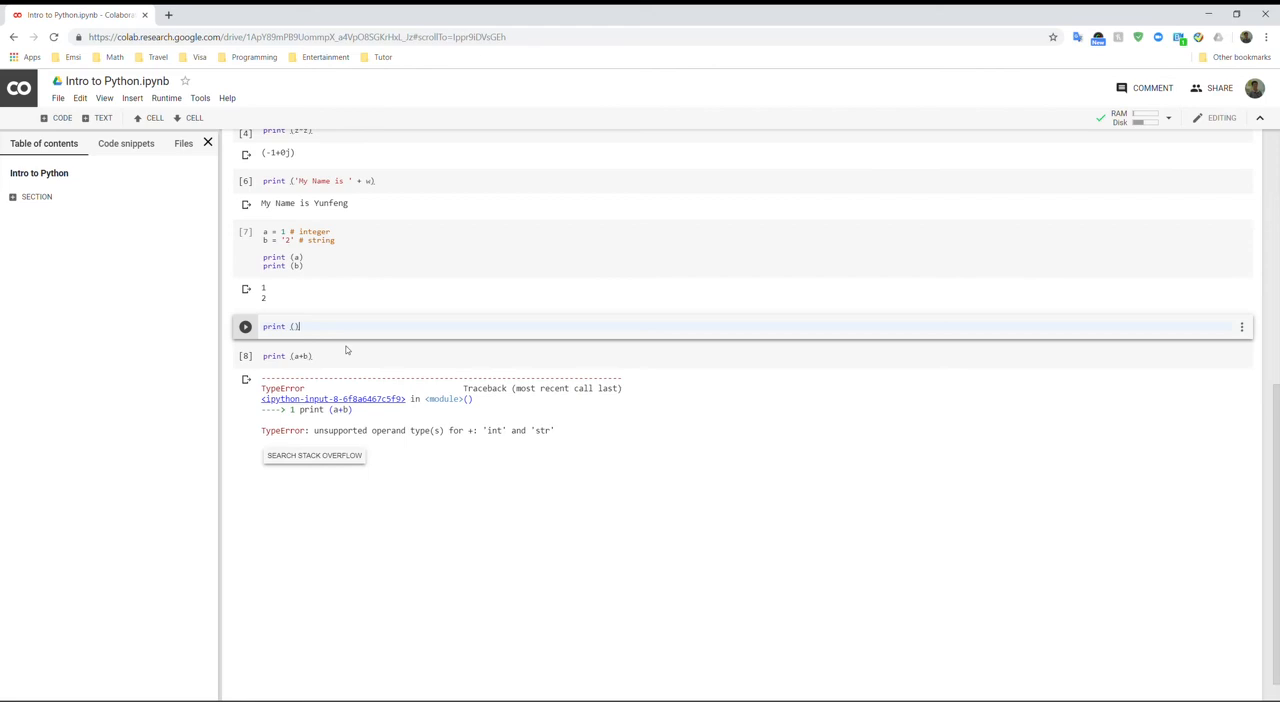
{"action": "type", "text": "a + int(b"}
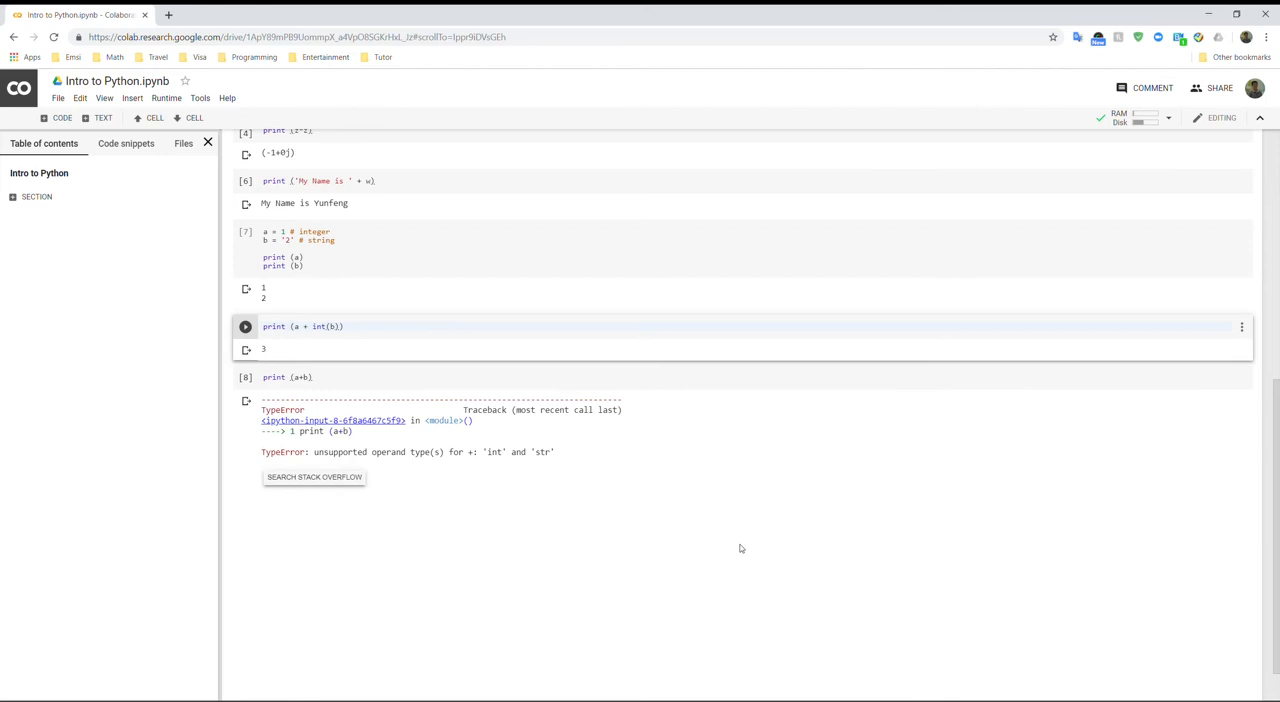
{"action": "mouse_move", "coordinate": [369, 347]}
{"action": "type", "text": "print (str(a) + b)"}
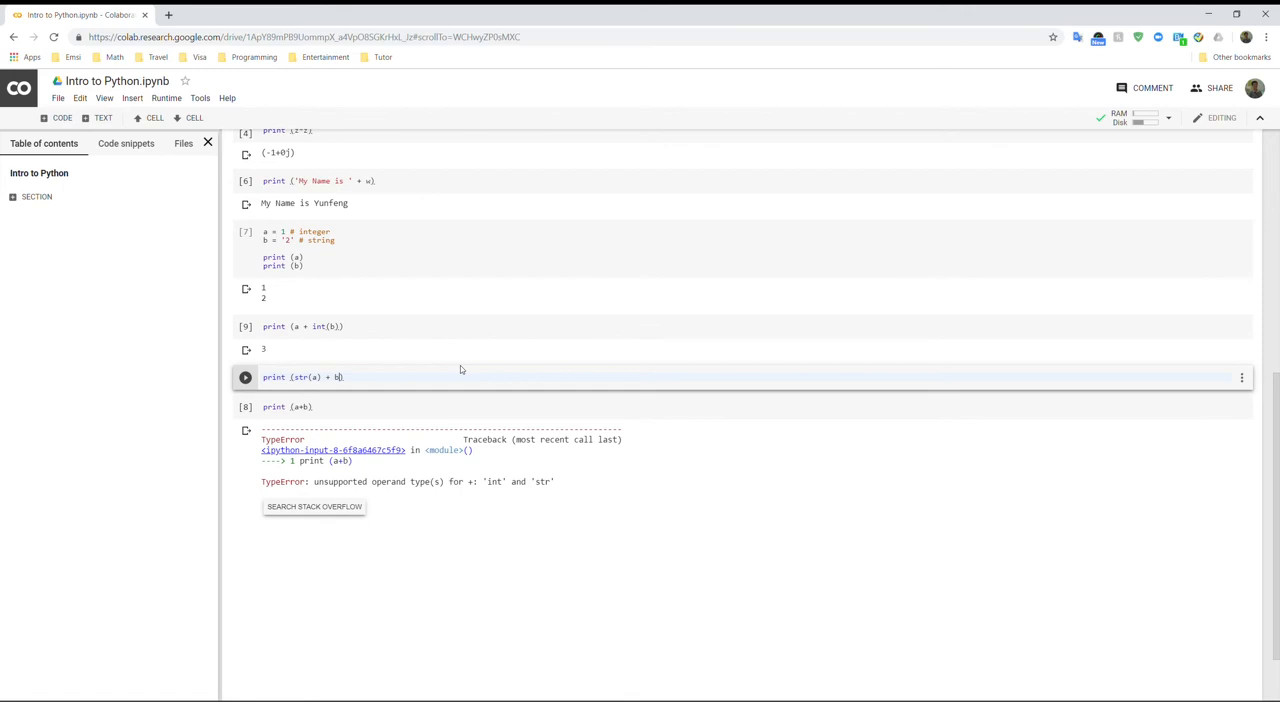
Step: Run the print (str(a) + b) cell so it outputs 12 and a new cell appears
{"action": "left_click", "coordinate": [246, 377]}
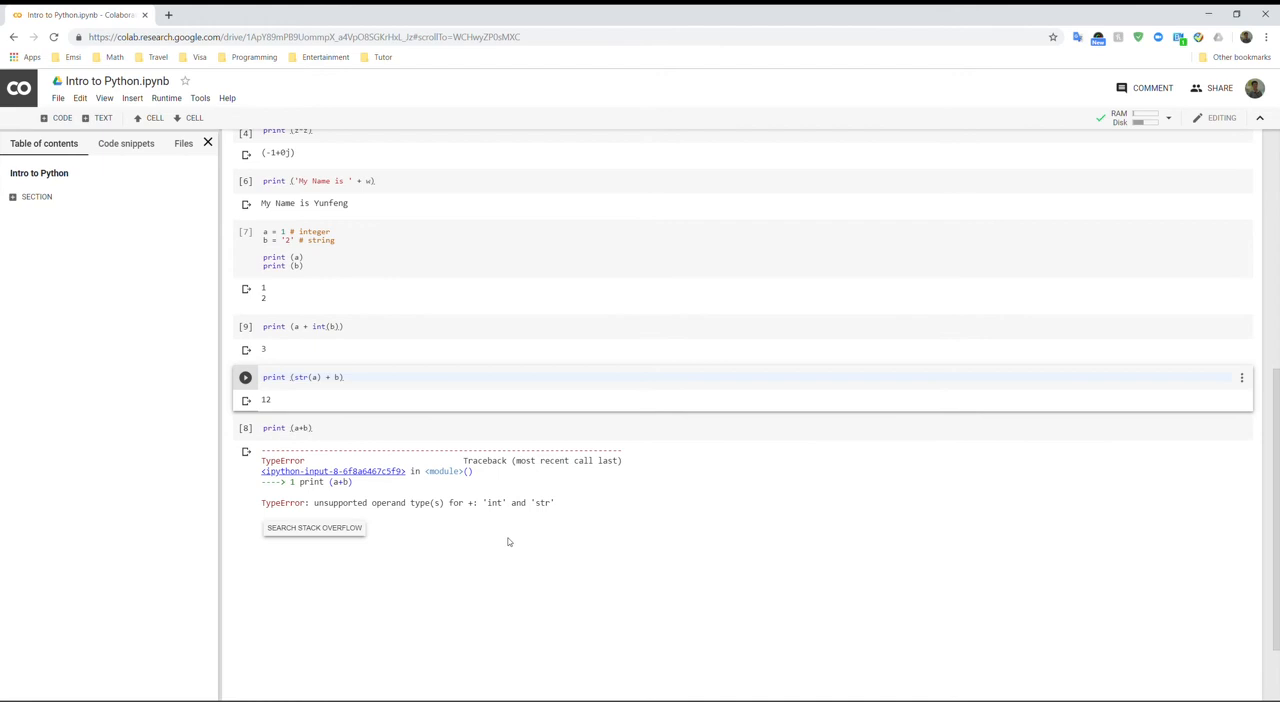
{"action": "mouse_move", "coordinate": [513, 537]}
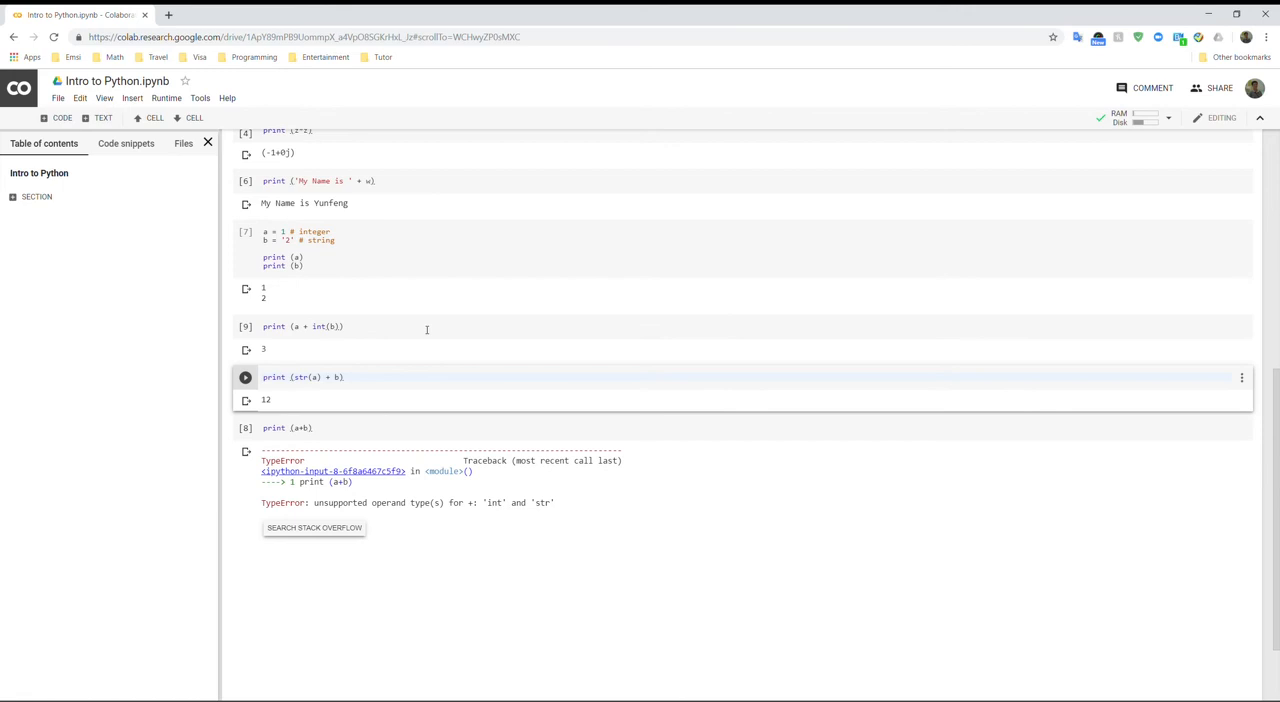
{"action": "mouse_move", "coordinate": [345, 349]}
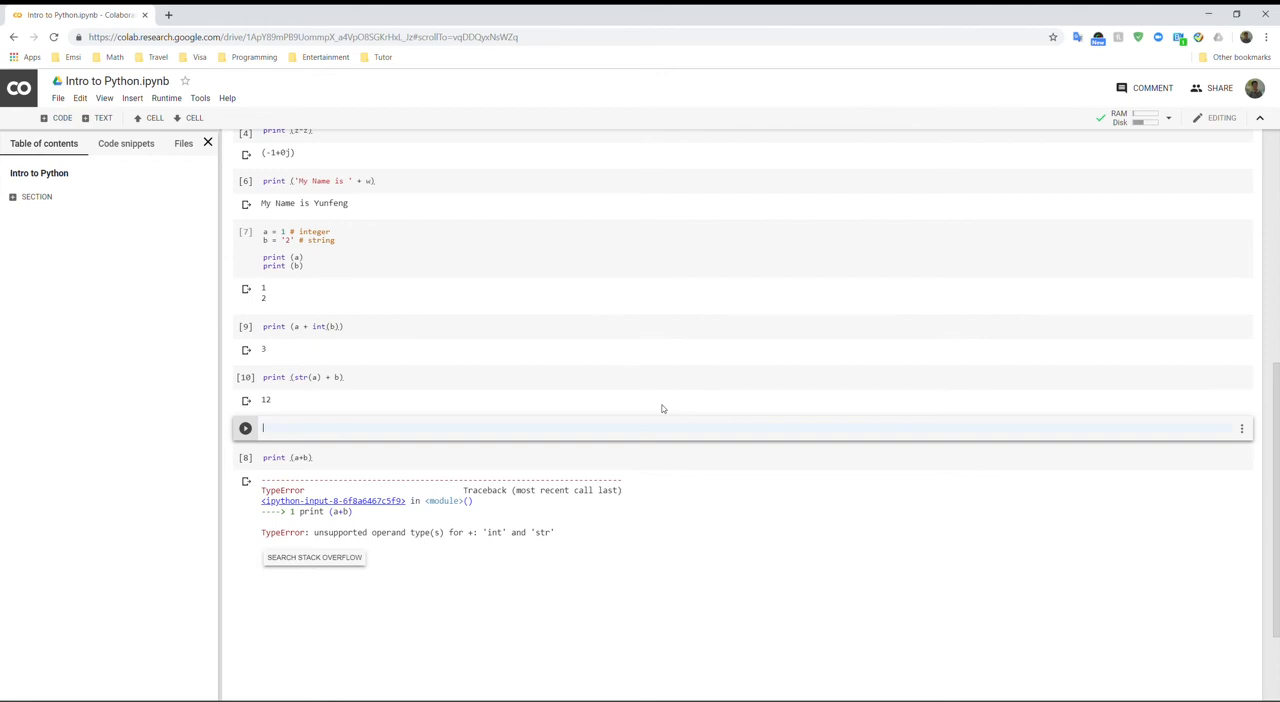
Step: Define add_two_numbers(x,y) returning x+y and run print (add_two_numbers(1,2)) to output 3
{"action": "type", "text": "def add"}
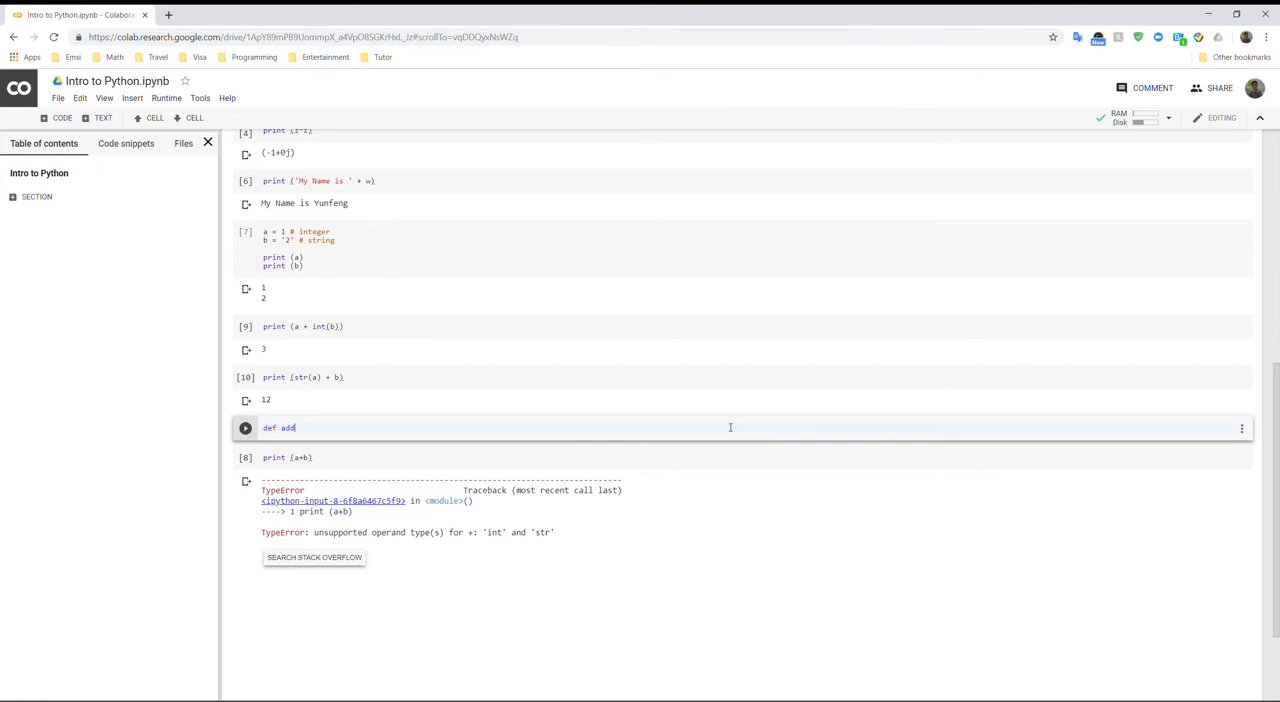
{"action": "type", "text": "_two_numbers()"}
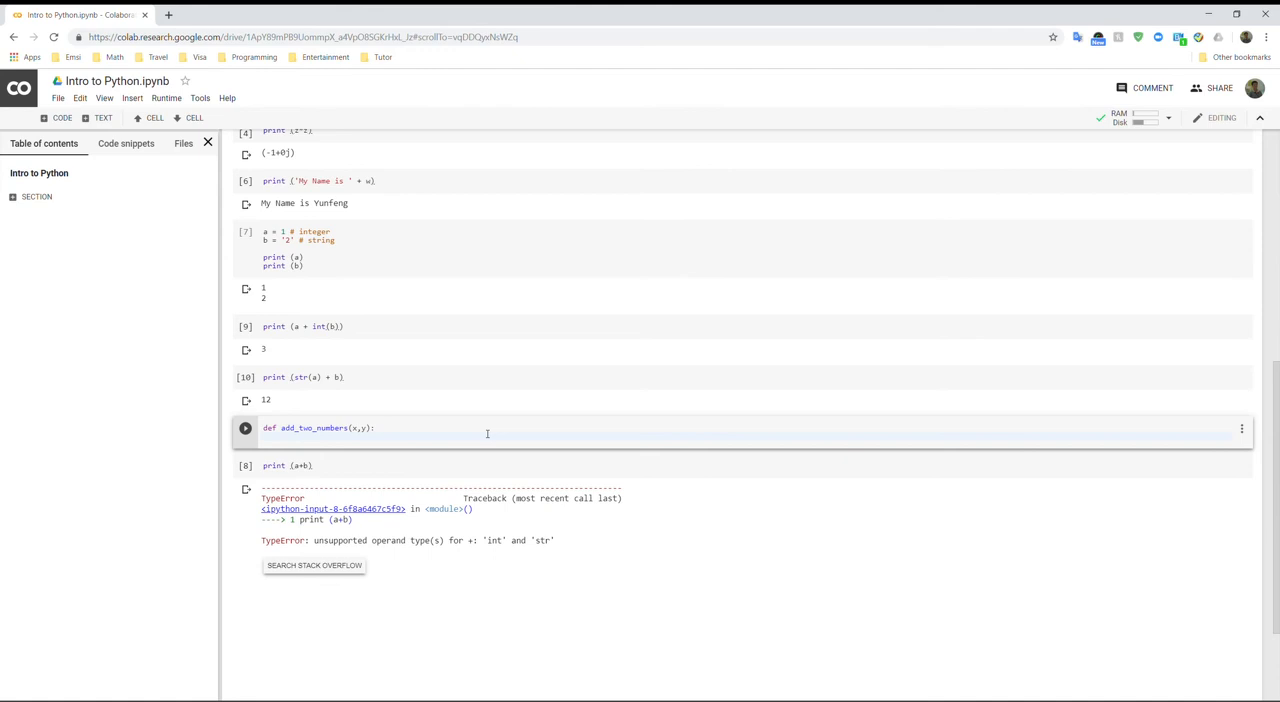
{"action": "type", "text": "return x+y"}
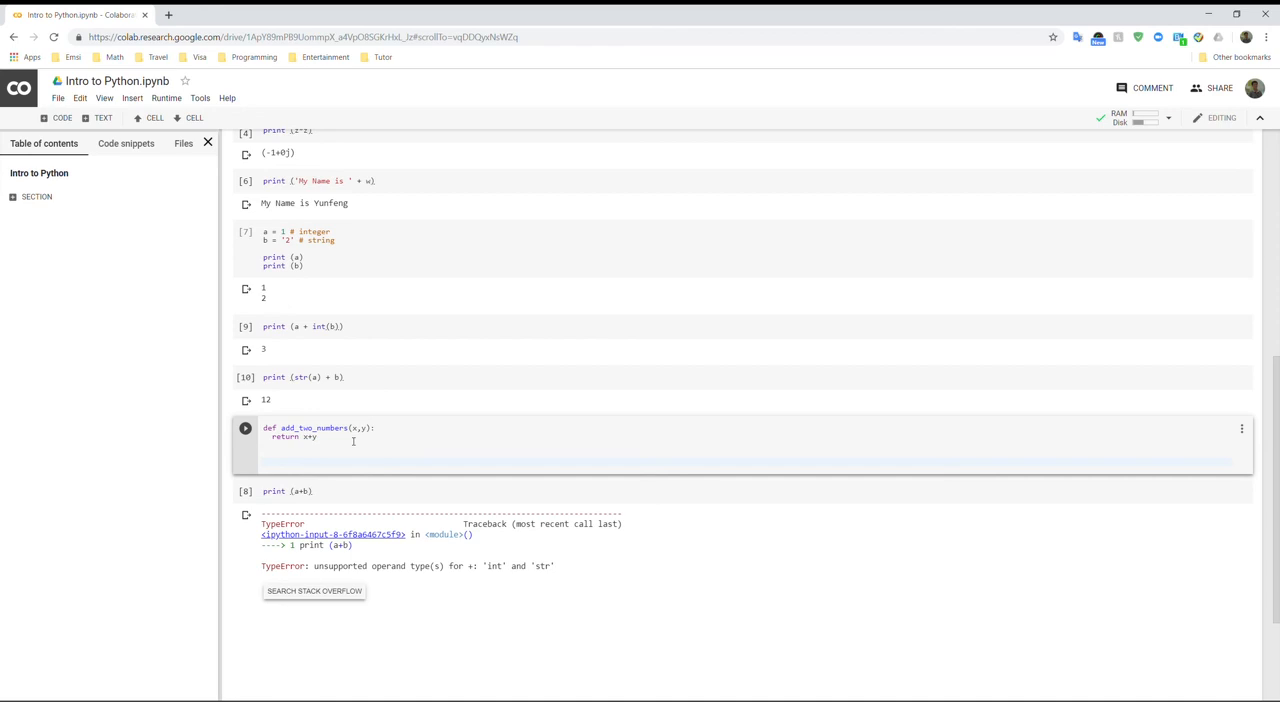
{"action": "type", "text": "print (add)"}
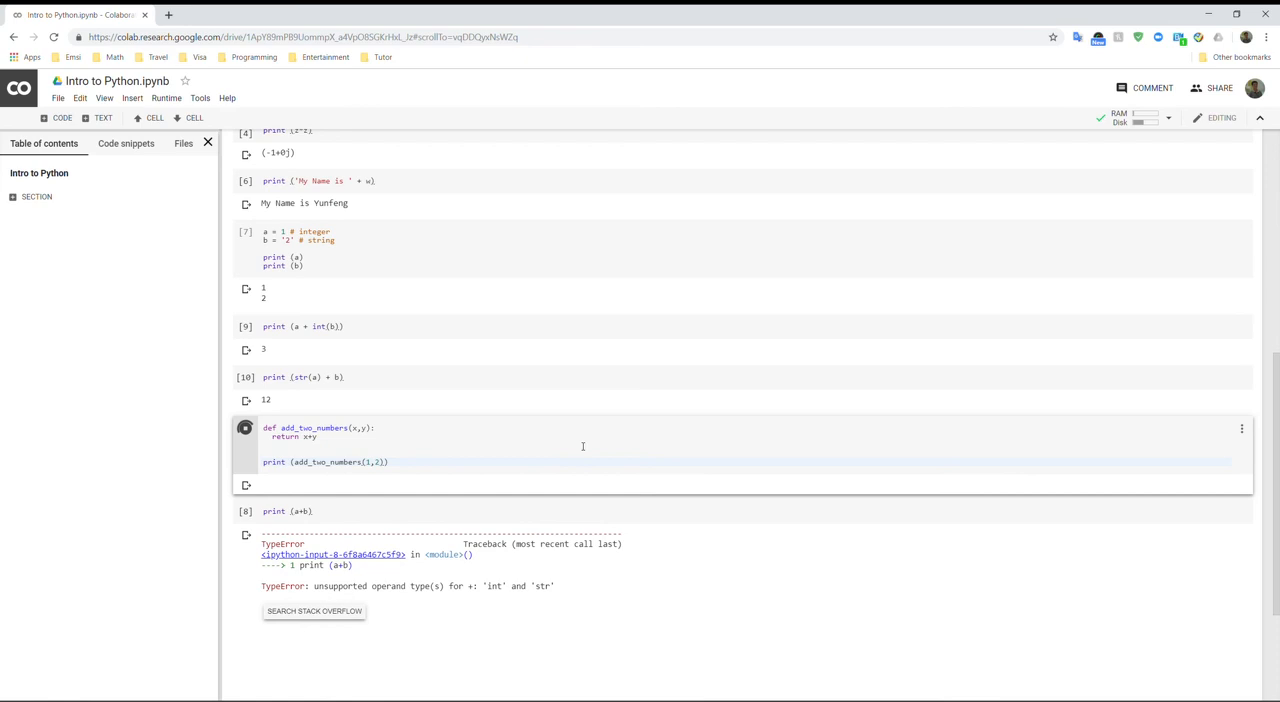
{"action": "left_click", "coordinate": [247, 427]}
{"action": "type", "text": "def multi"}
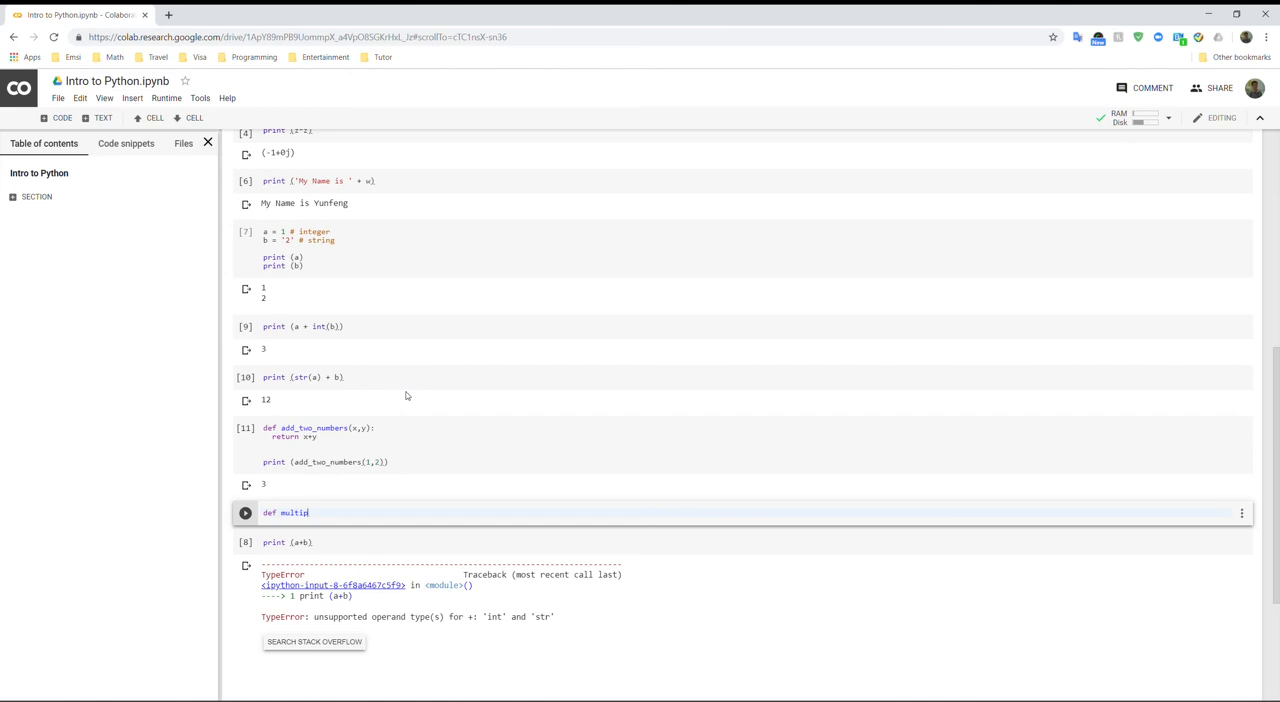
Step: Define multiply_two_numbers(x, y =2) returning x*y; print calls with (3,5) and (3) output 15 and 6 after fixing the typo
{"action": "type", "text": "ply_two_numbers"}
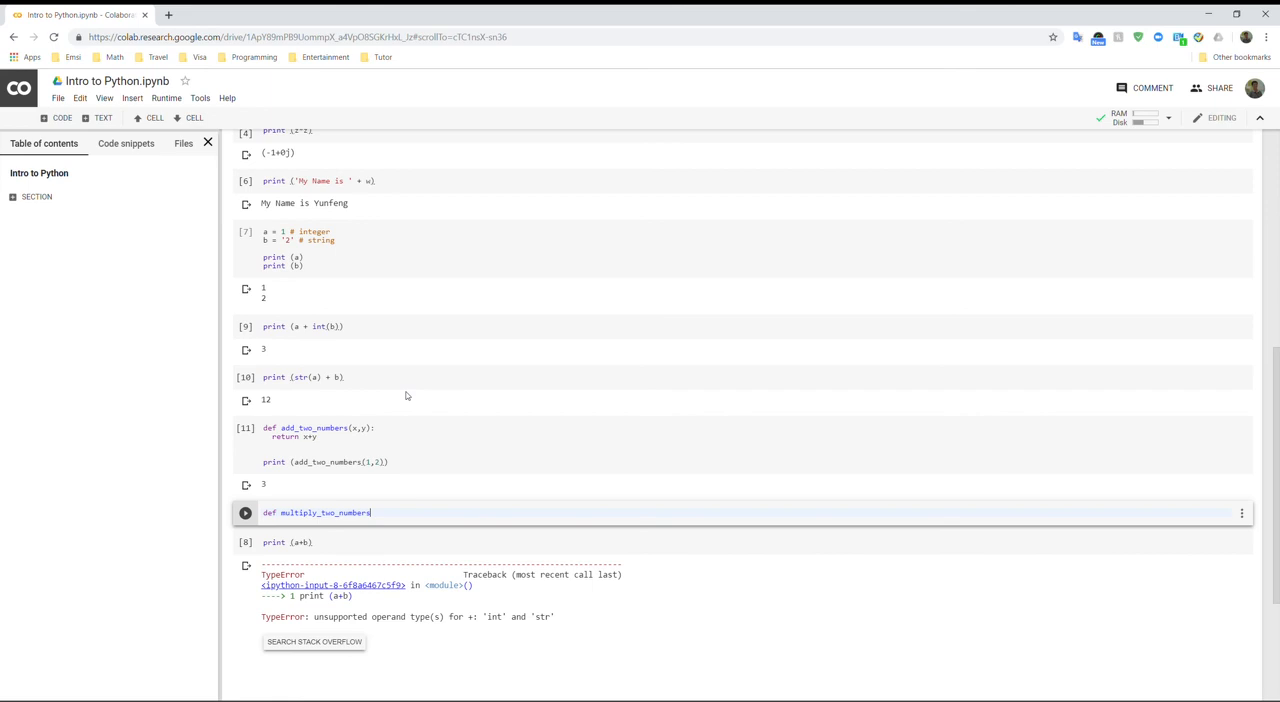
{"action": "type", "text": "(x, y =2):"}
{"action": "type", "text": "return x*y"}
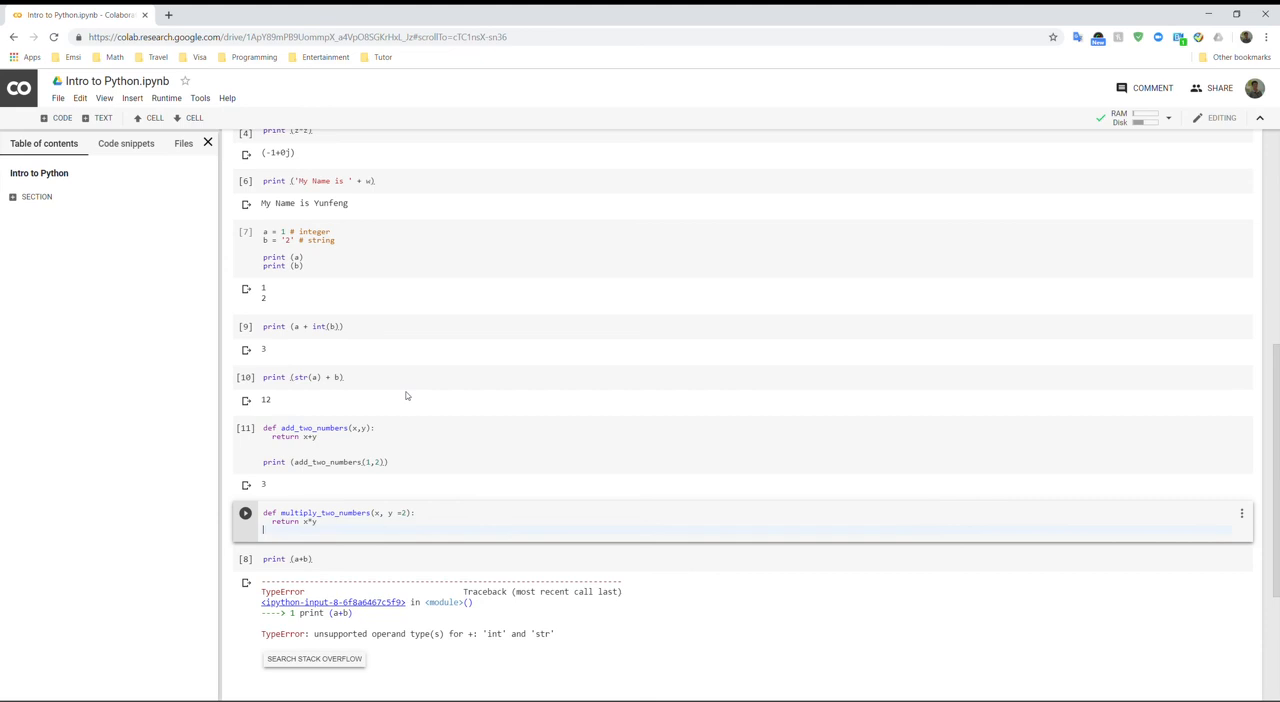
{"action": "type", "text": "print (mul)"}
{"action": "type", "text": "print (multiple_two_numbers())"}
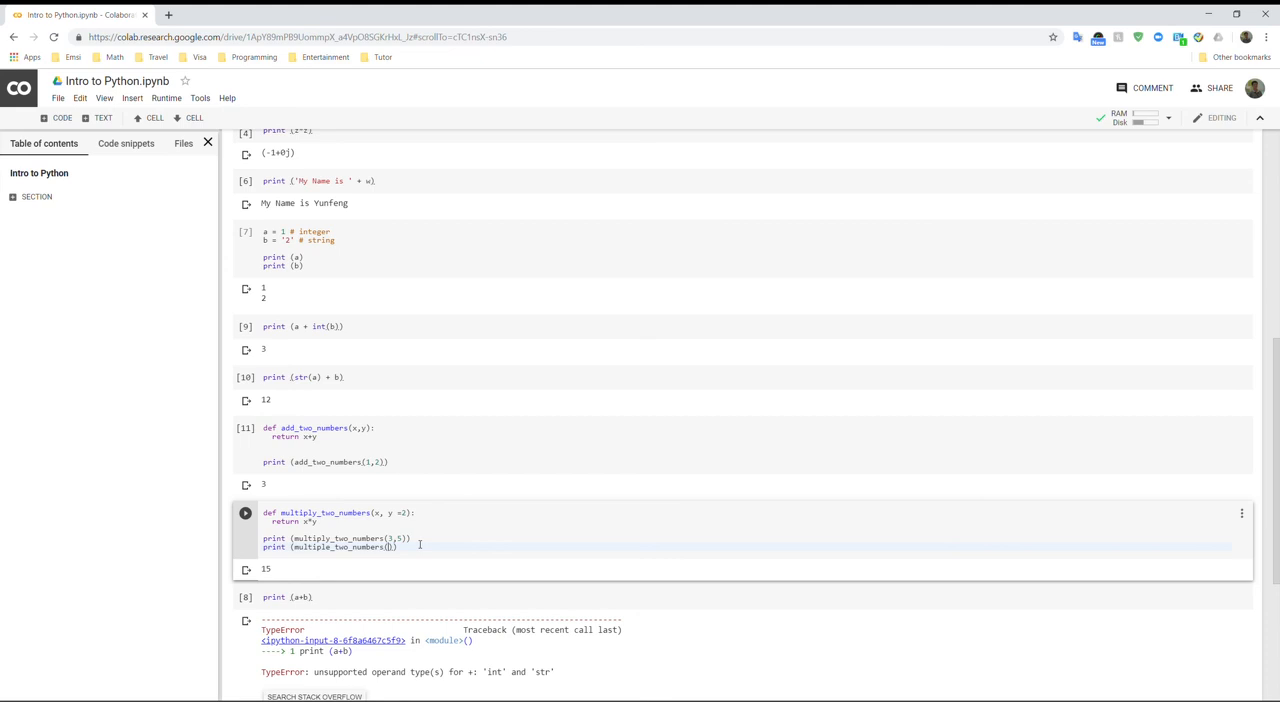
{"action": "left_click", "coordinate": [251, 532]}
{"action": "type", "text": "3"}
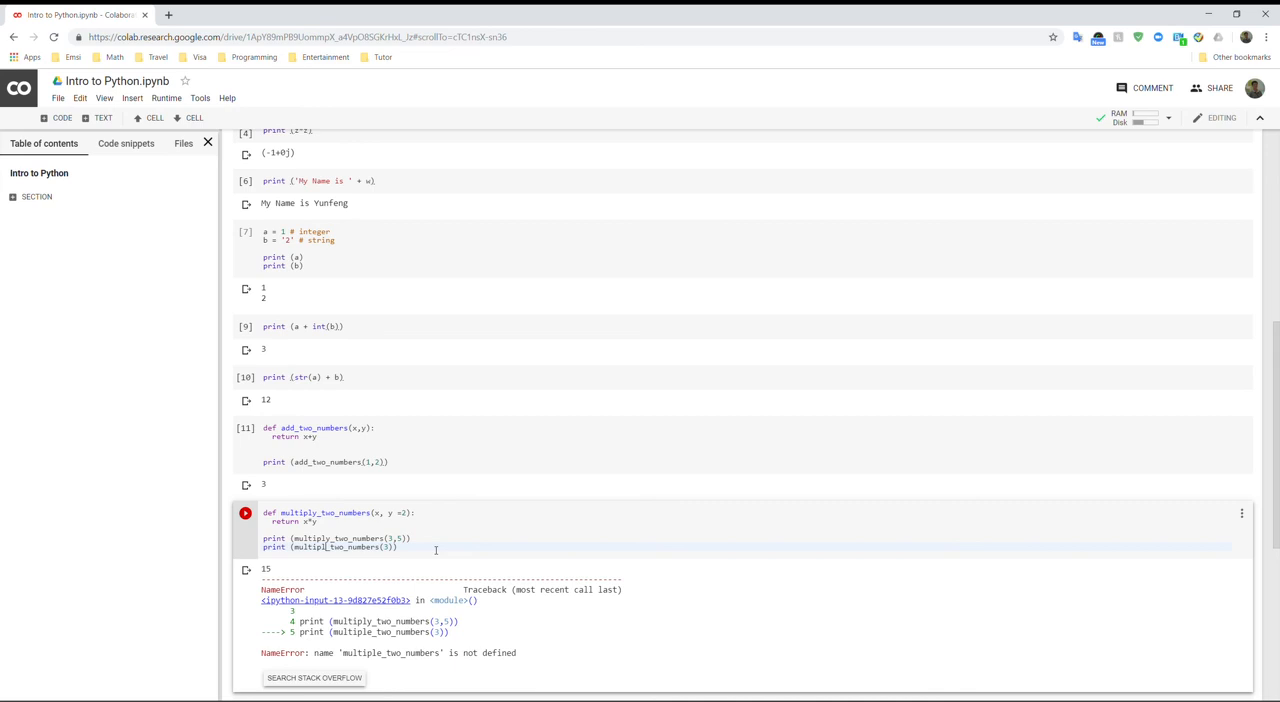
{"action": "left_click", "coordinate": [245, 513]}
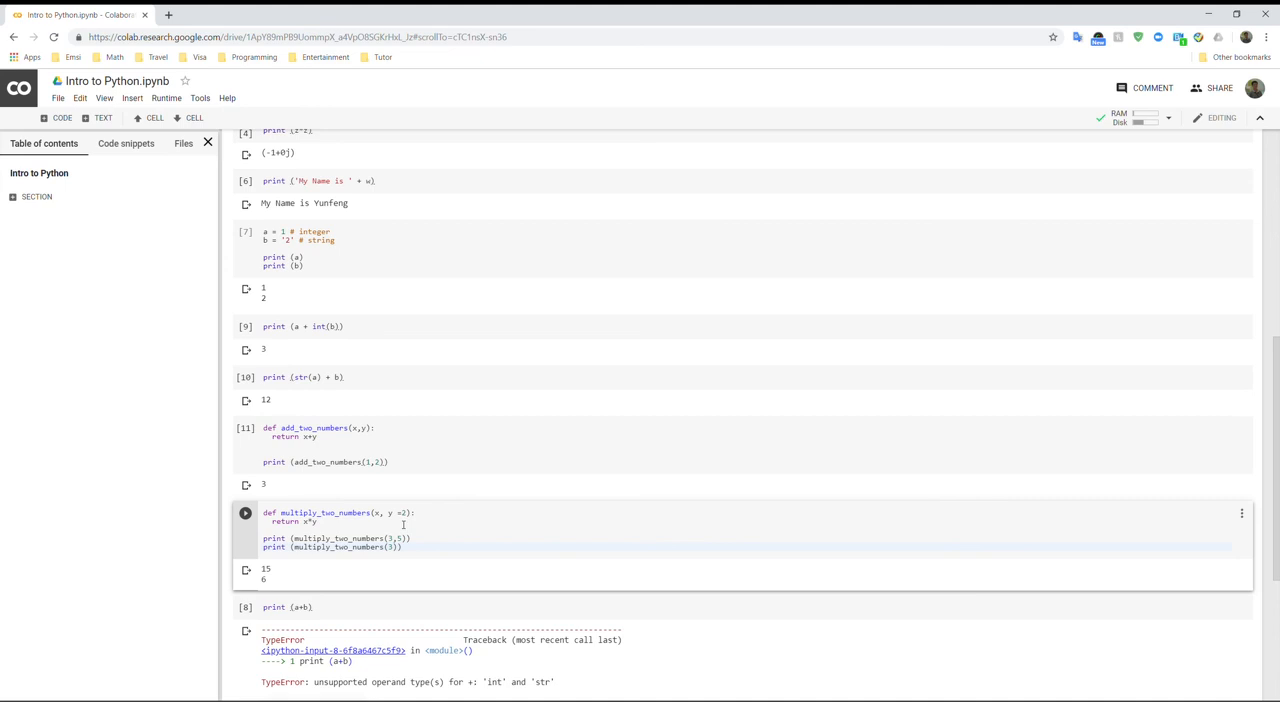